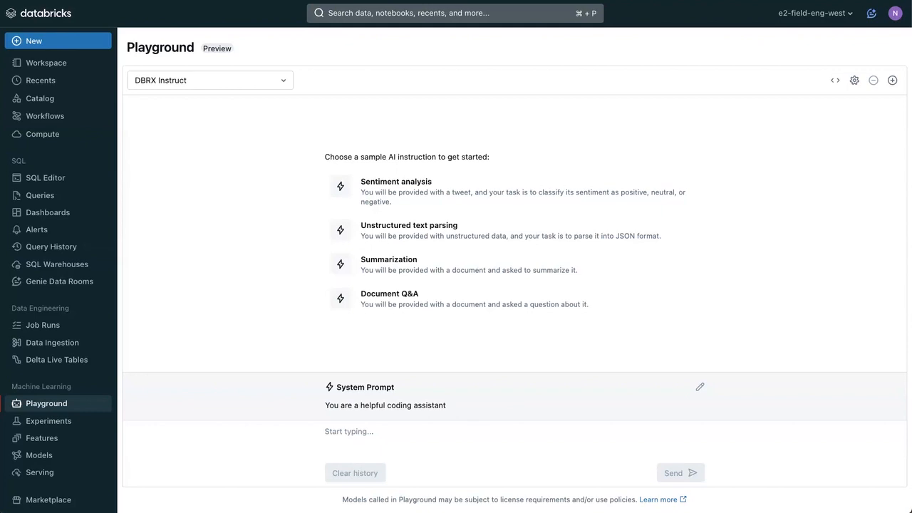
Add a second chat with Llama 2 70B Chat beside DBRX Instruct and enter the prime-check prompt.
left_click(892, 79)
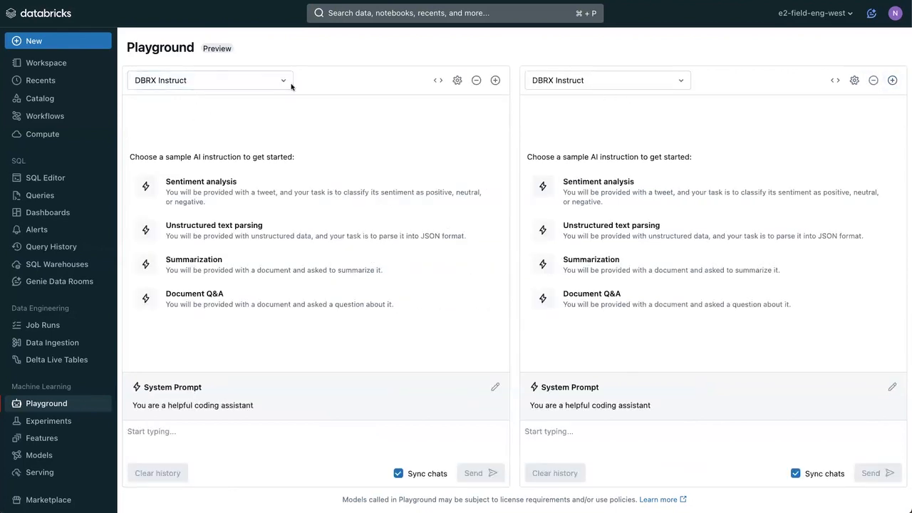
left_click(607, 79)
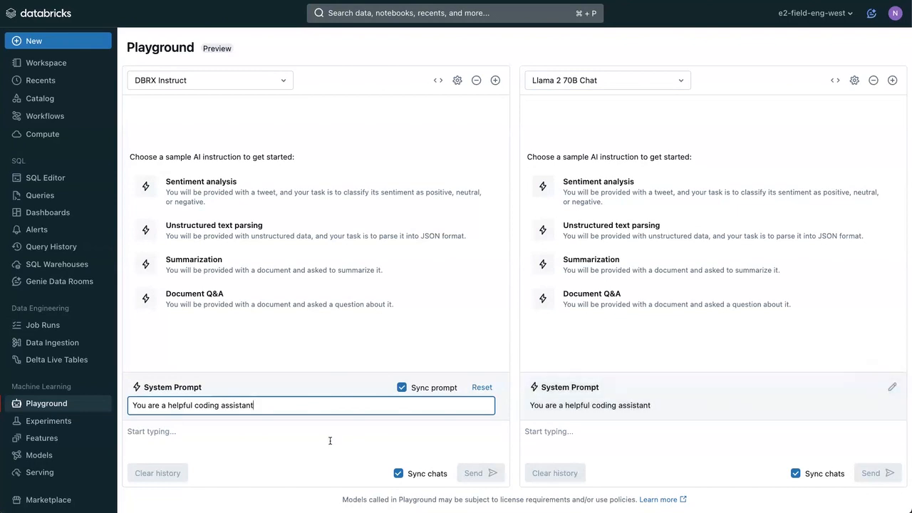
type("Write a python function that determin")
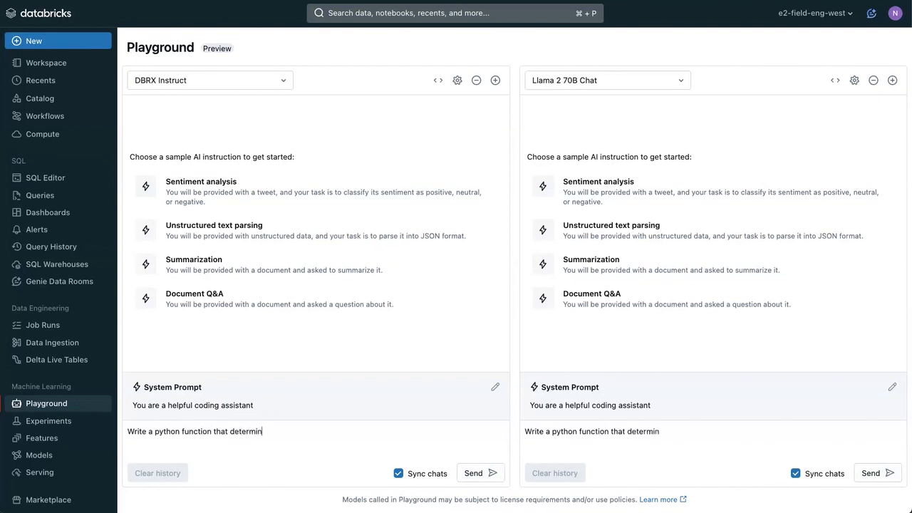
type("es if a given num")
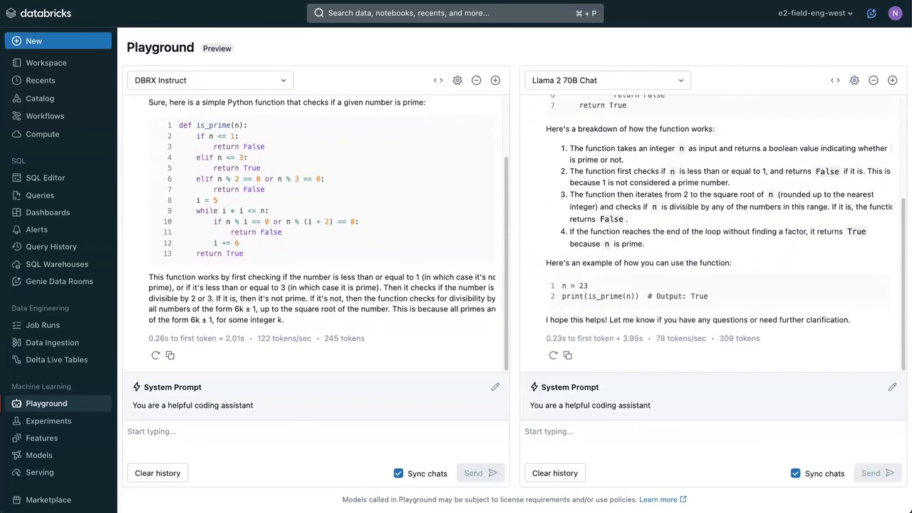
mouse_move(348, 114)
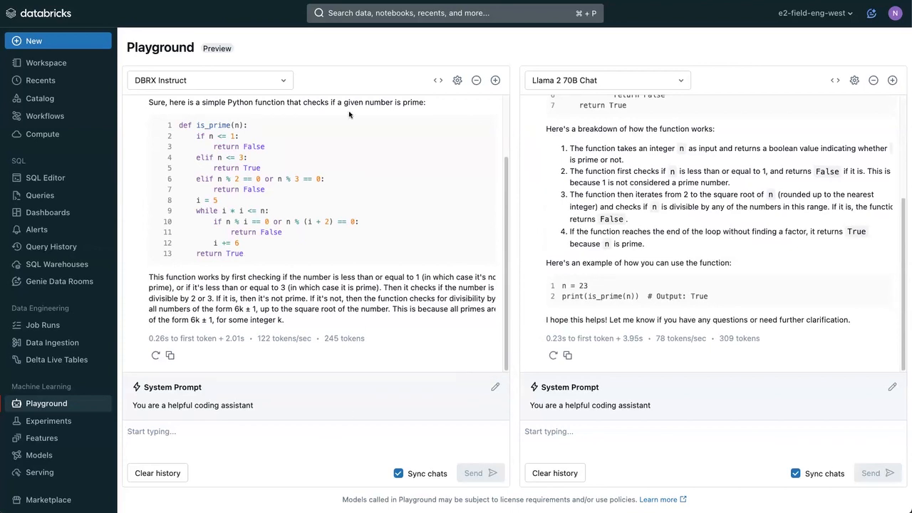
Review DBRX Instruct's generation parameters, then go to the Serving endpoints list.
left_click(456, 80)
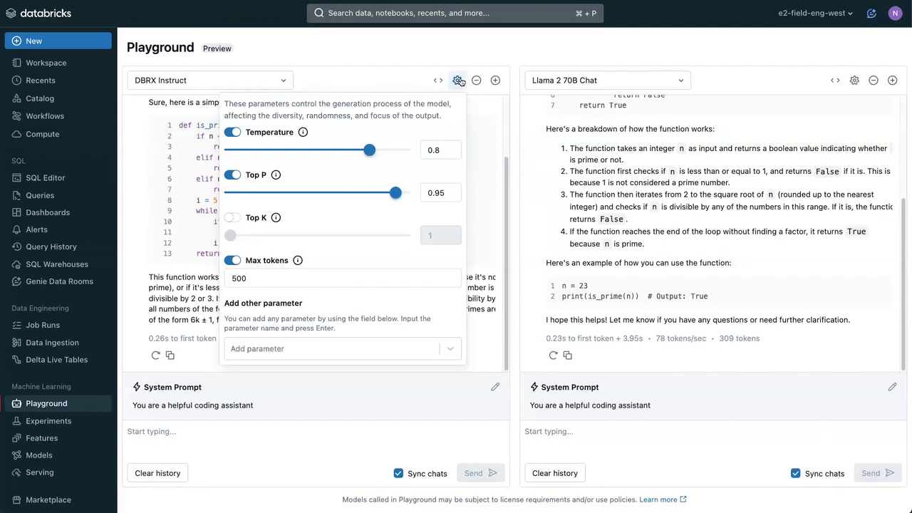
left_click(456, 79)
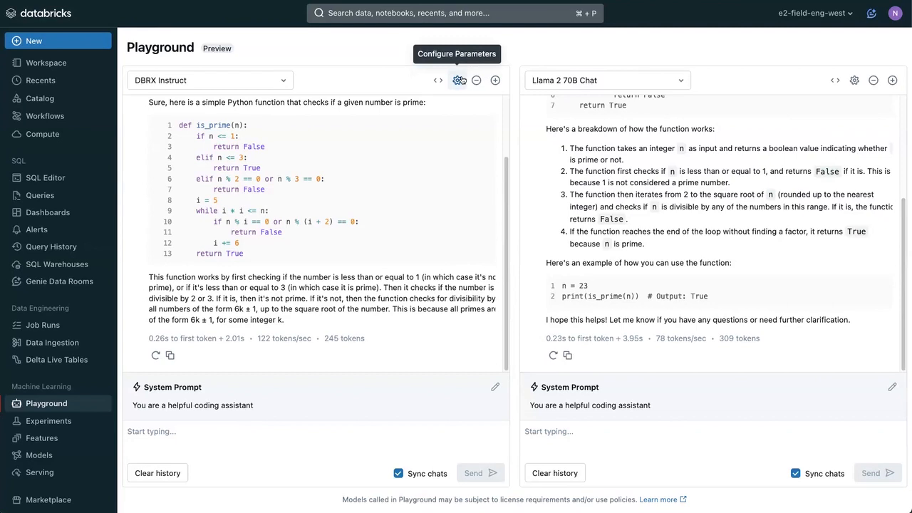
left_click(37, 472)
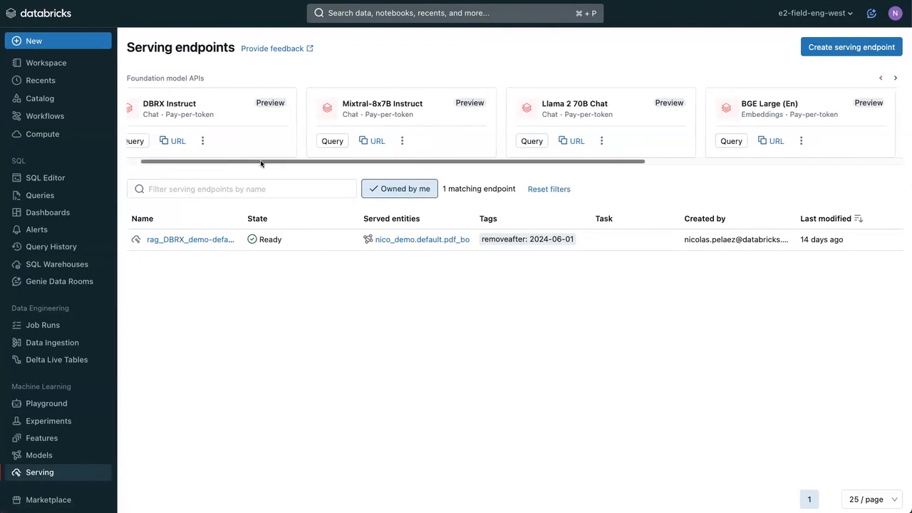
Browse the Foundation model API cards and load the saved webinar_AI_query in the SQL editor.
scroll("right", 3)
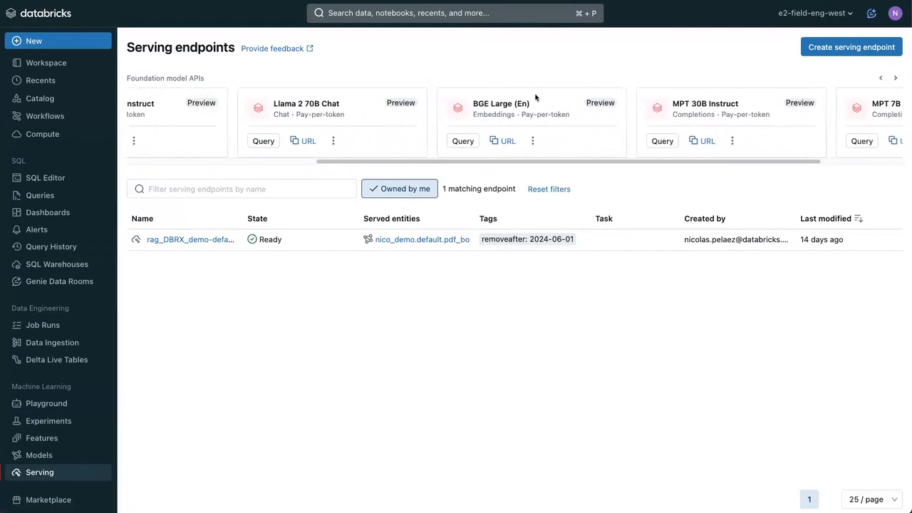
mouse_move(515, 158)
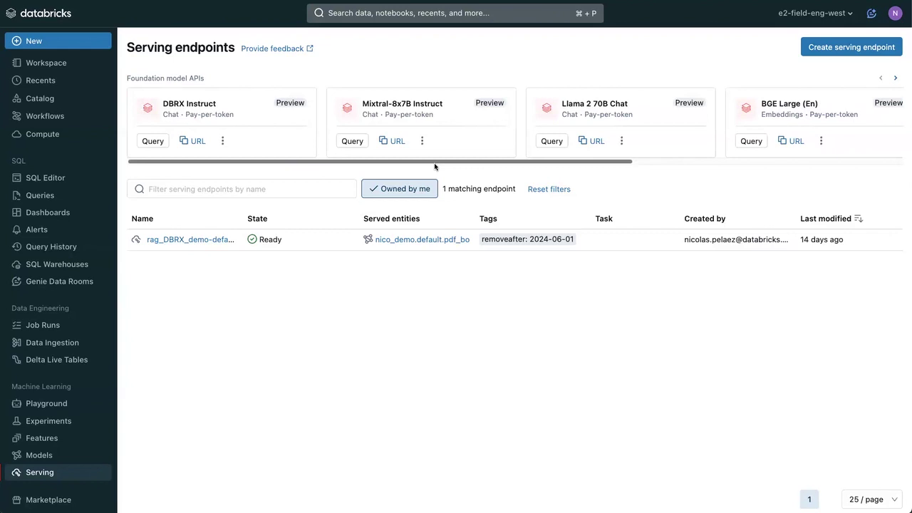
mouse_move(190, 263)
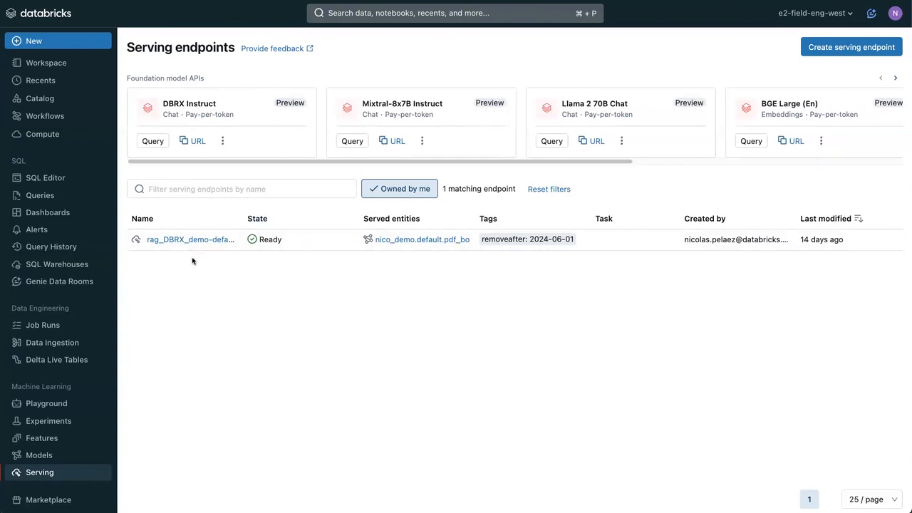
mouse_move(190, 239)
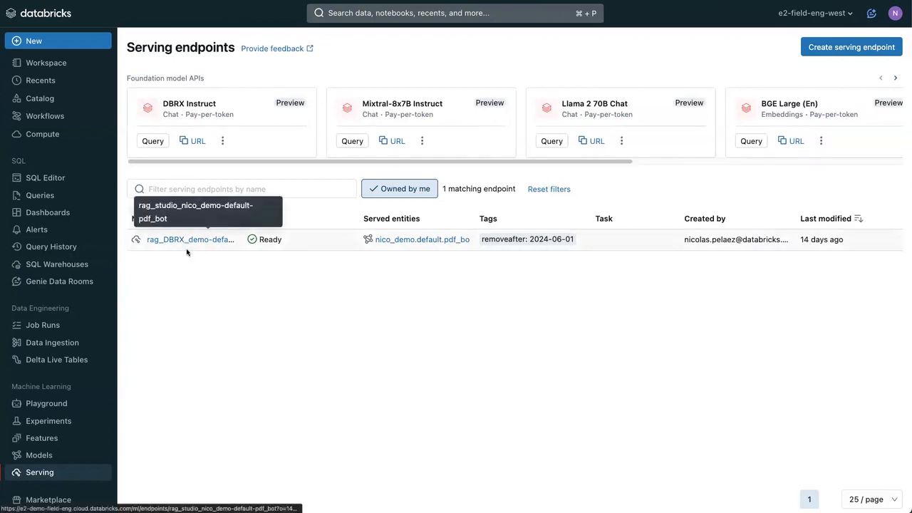
mouse_move(190, 259)
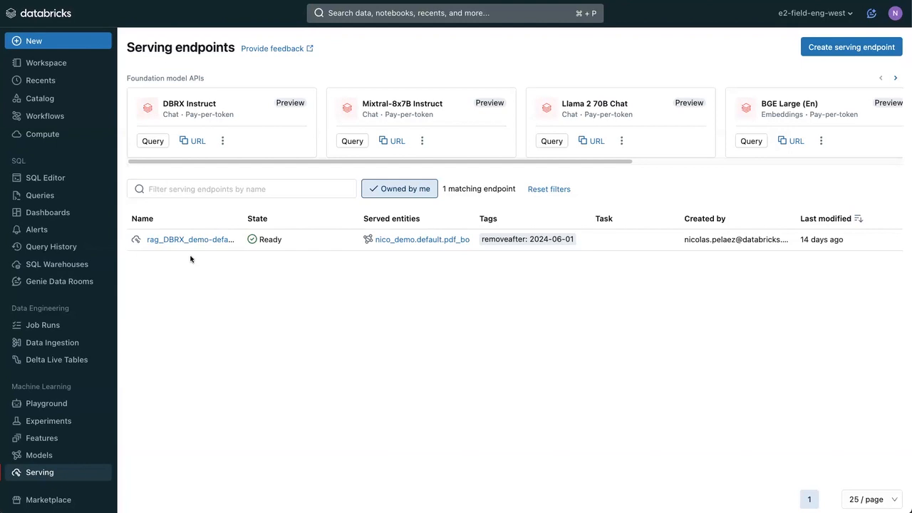
mouse_move(511, 56)
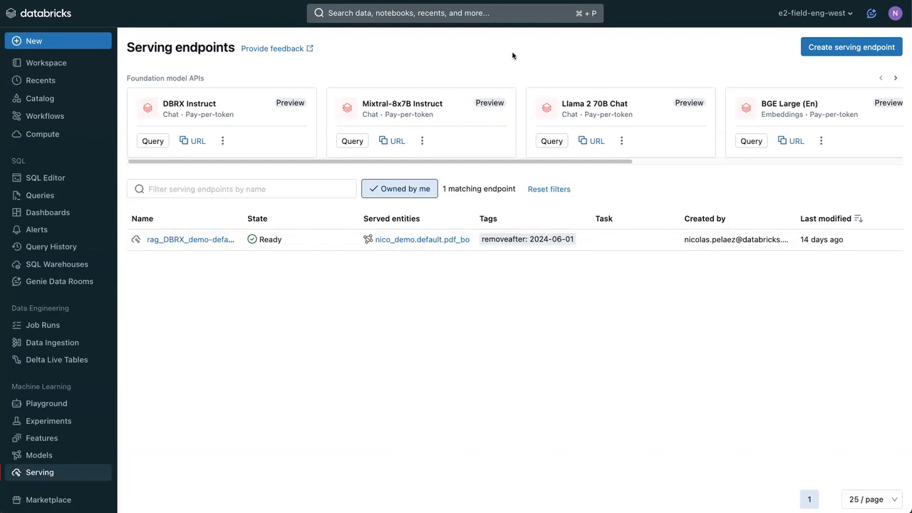
mouse_move(518, 7)
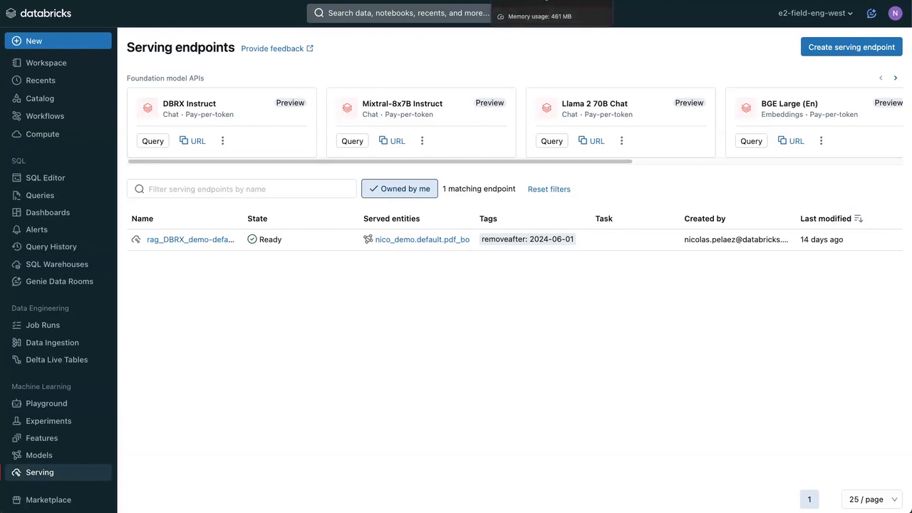
left_click(45, 176)
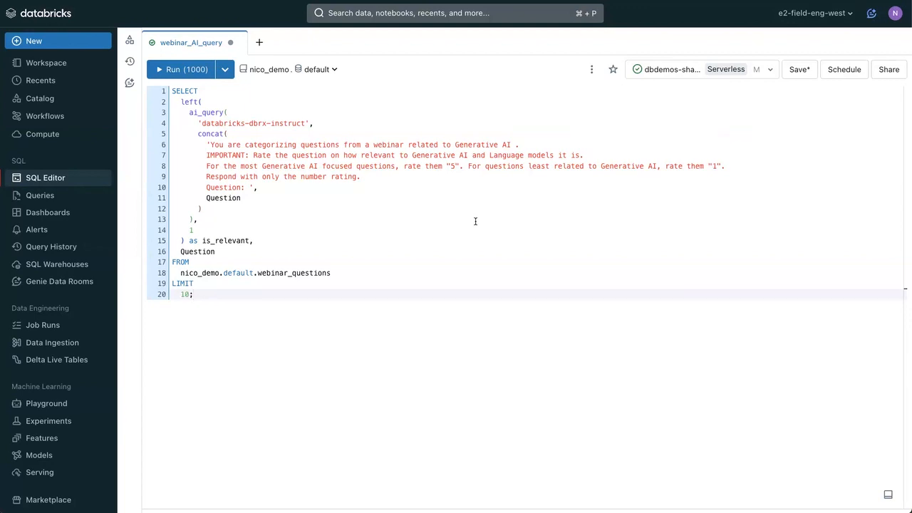
mouse_move(430, 193)
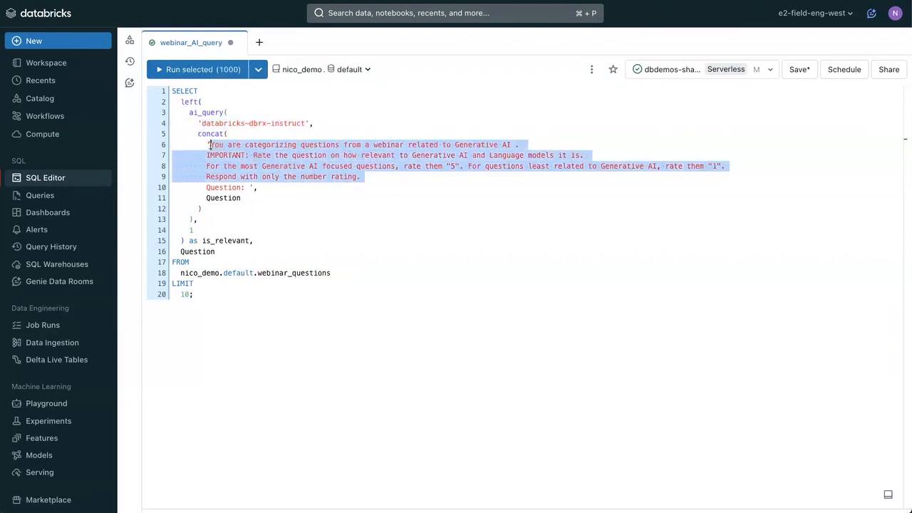
left_click(403, 190)
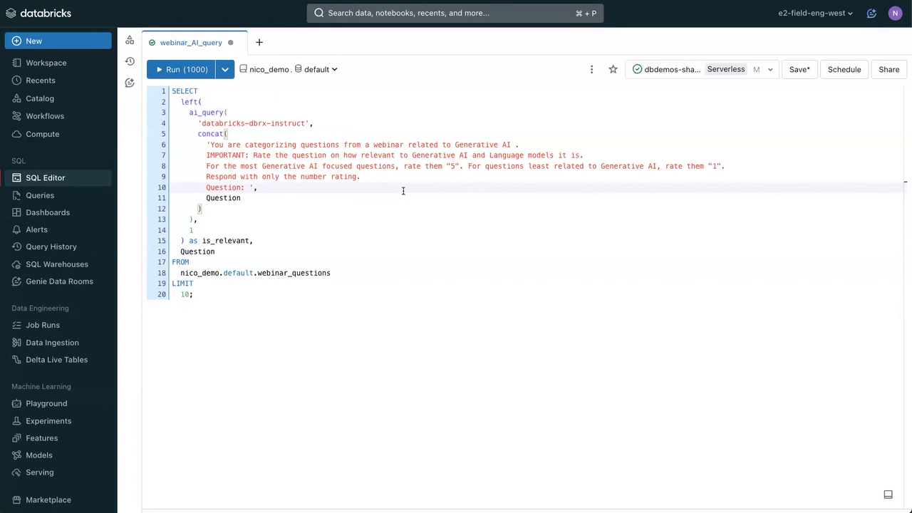
mouse_move(357, 178)
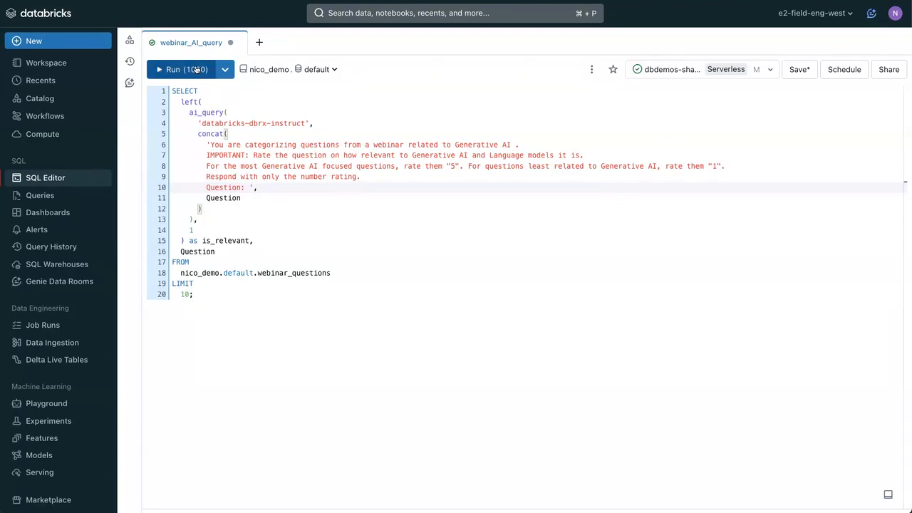
Run the relevance-rating query, inspect the low-rated greeting question, then browse the demo schema in Catalog.
left_click(182, 68)
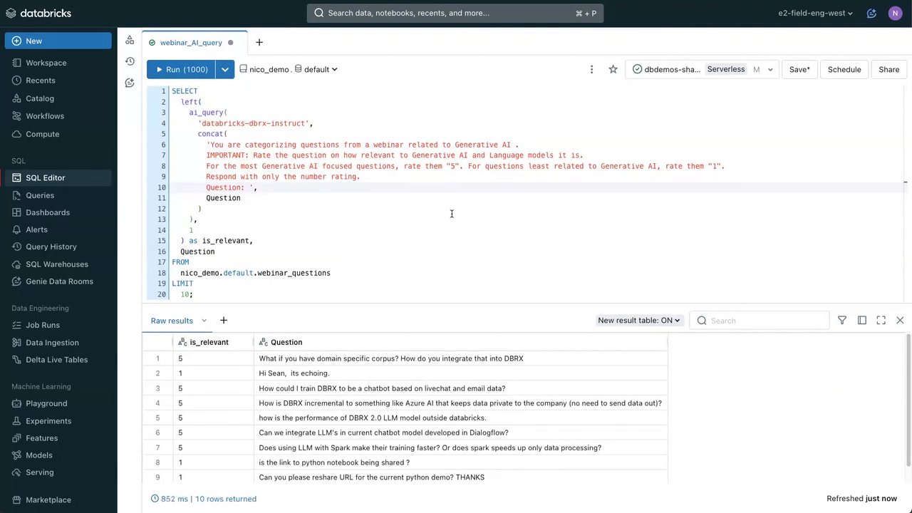
mouse_move(279, 362)
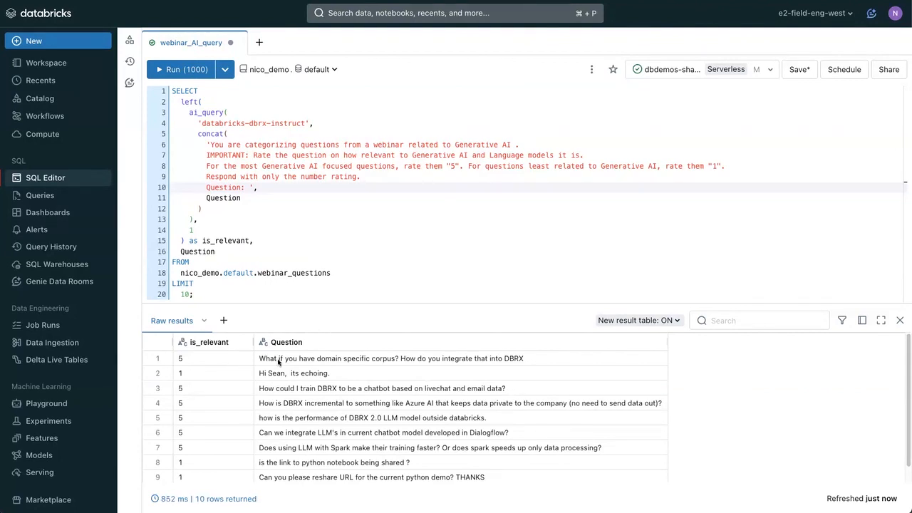
mouse_move(373, 373)
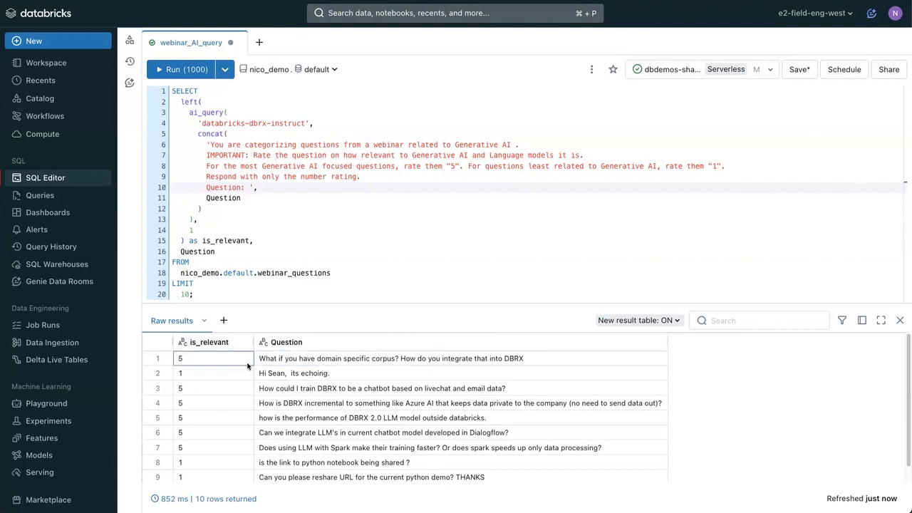
left_click(294, 373)
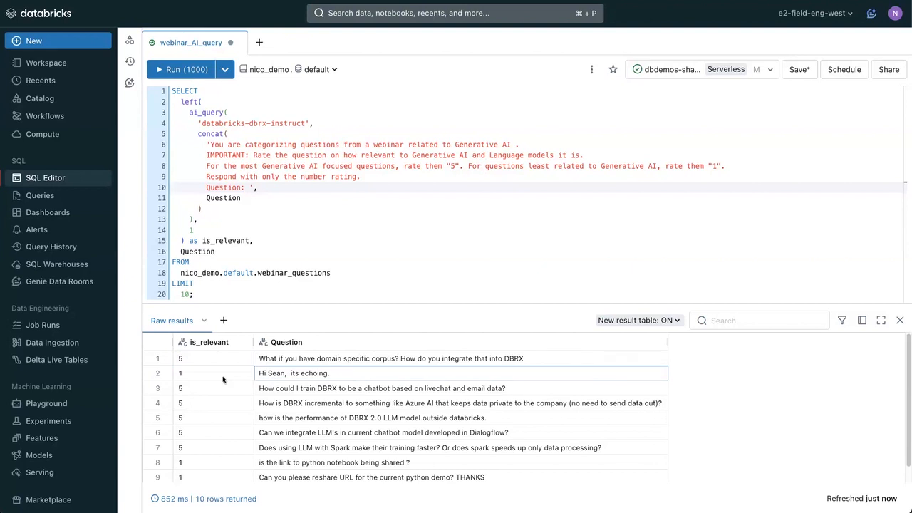
left_click(213, 373)
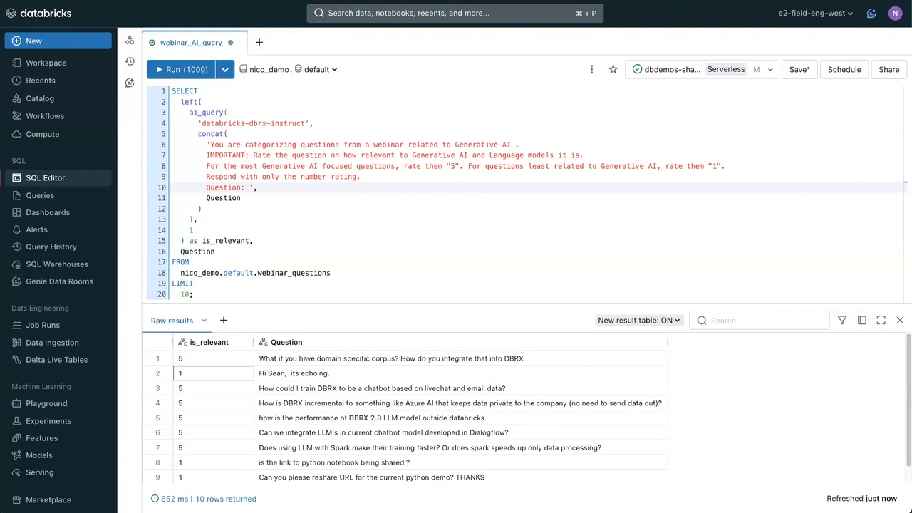
left_click(40, 98)
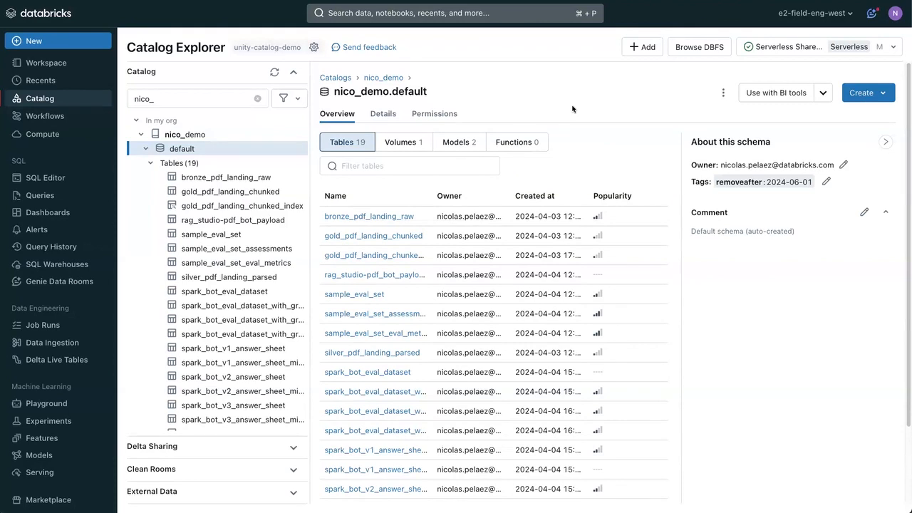
mouse_move(598, 143)
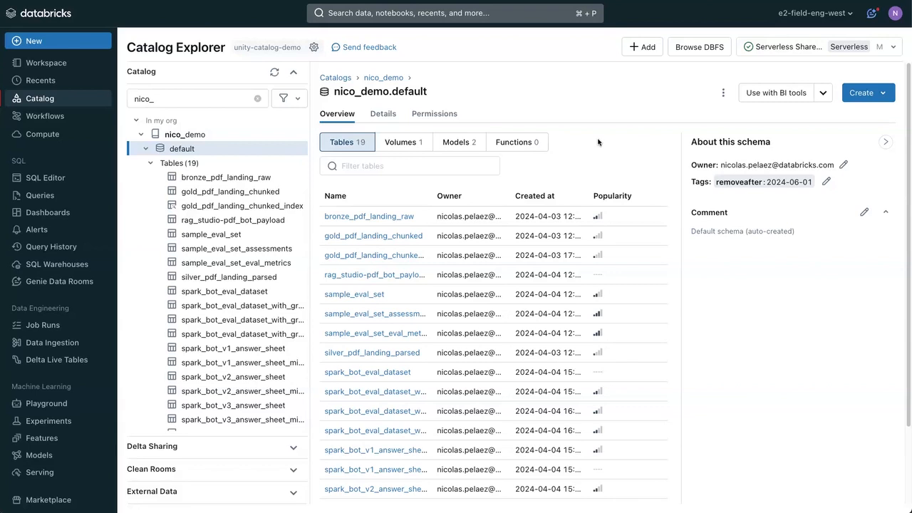
mouse_move(582, 142)
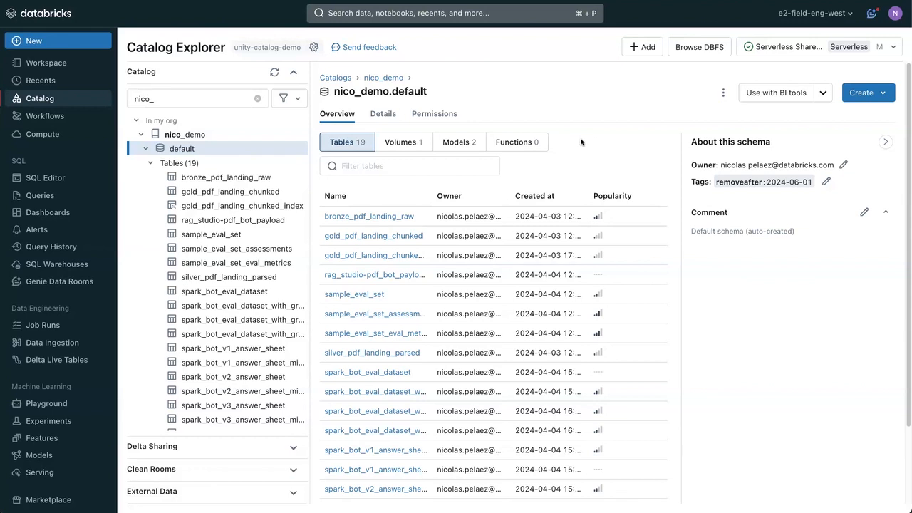
mouse_move(611, 197)
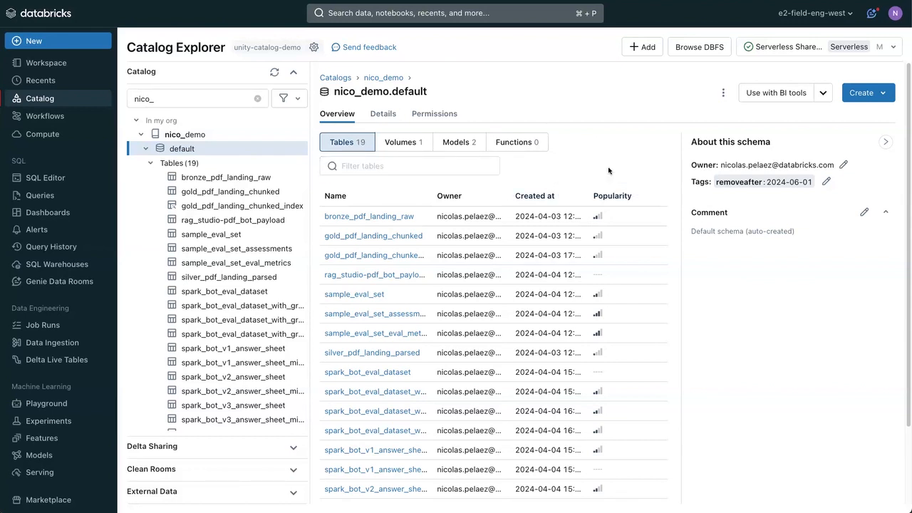
mouse_move(371, 379)
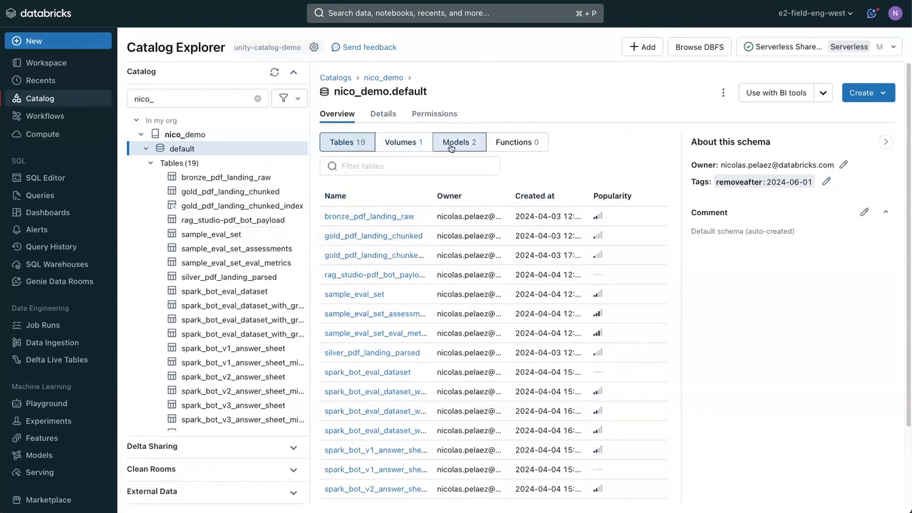
left_click(454, 142)
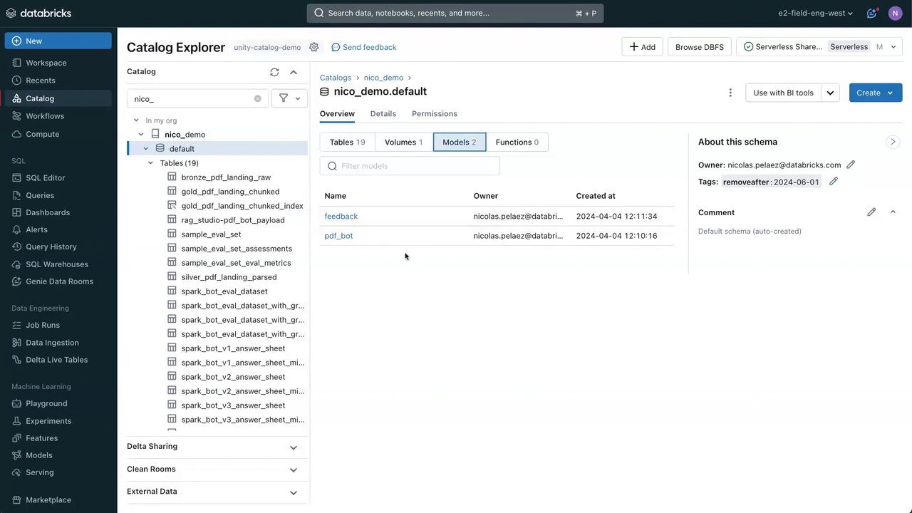
mouse_move(422, 267)
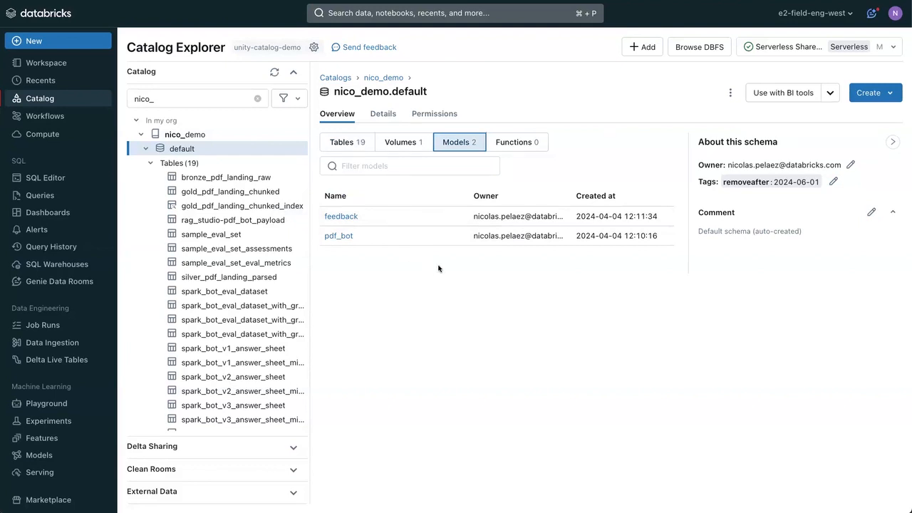
mouse_move(515, 151)
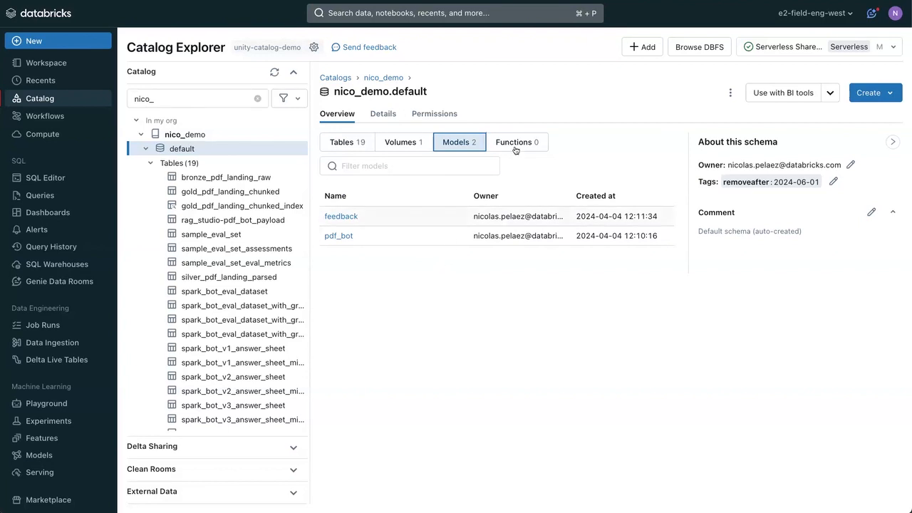
left_click(400, 142)
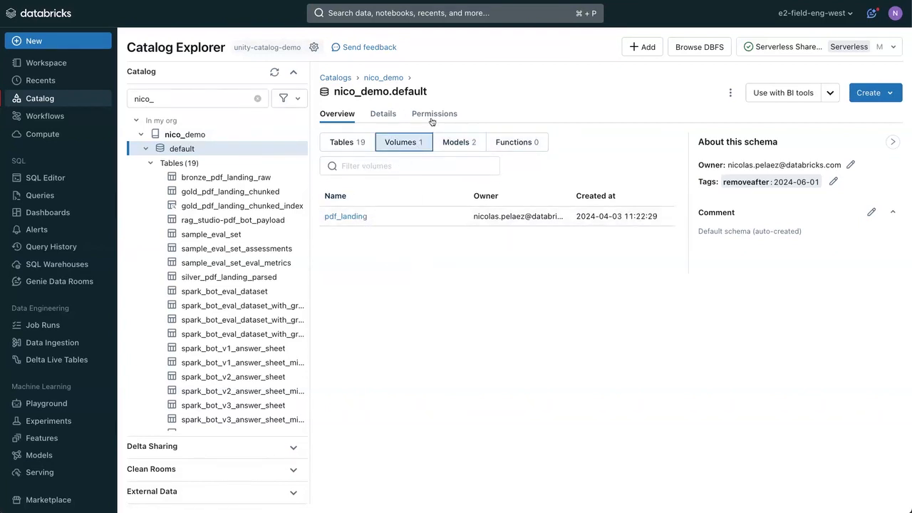
left_click(433, 114)
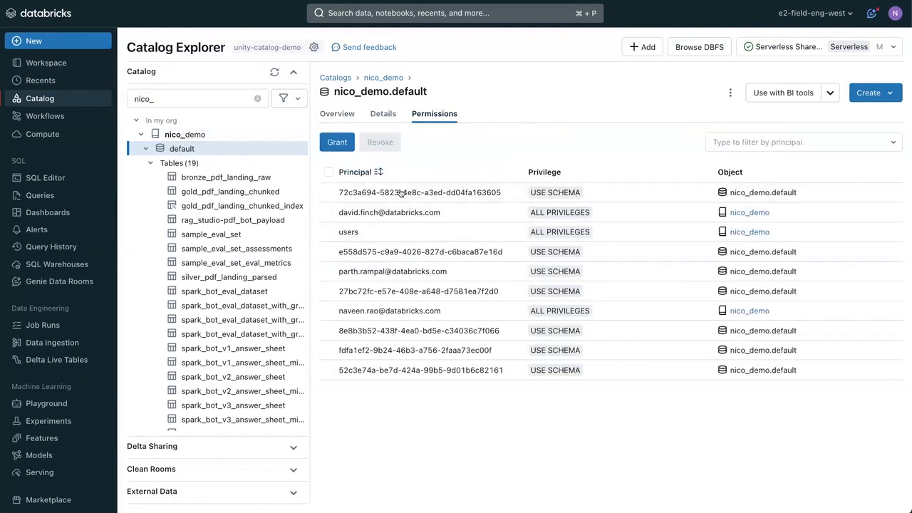
left_click(337, 114)
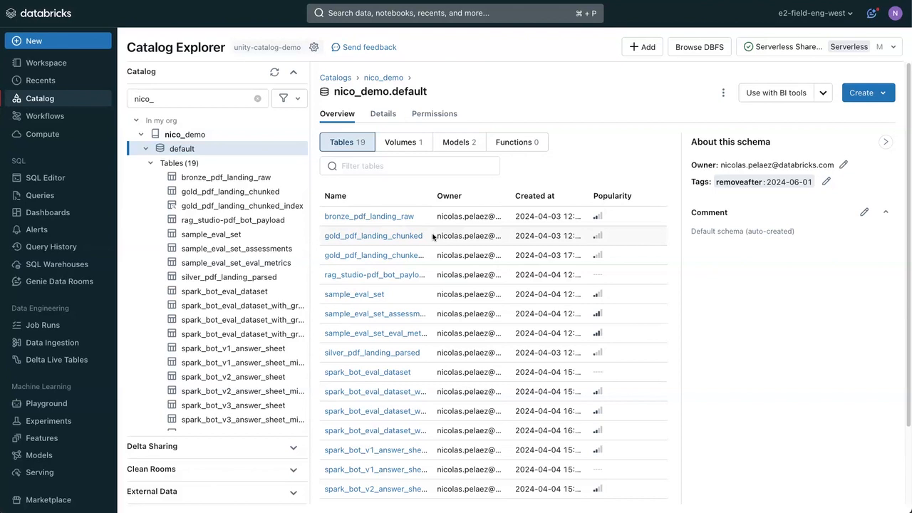
Show the schema's Volumes and view the PDF files stored in pdf_landing.
left_click(410, 166)
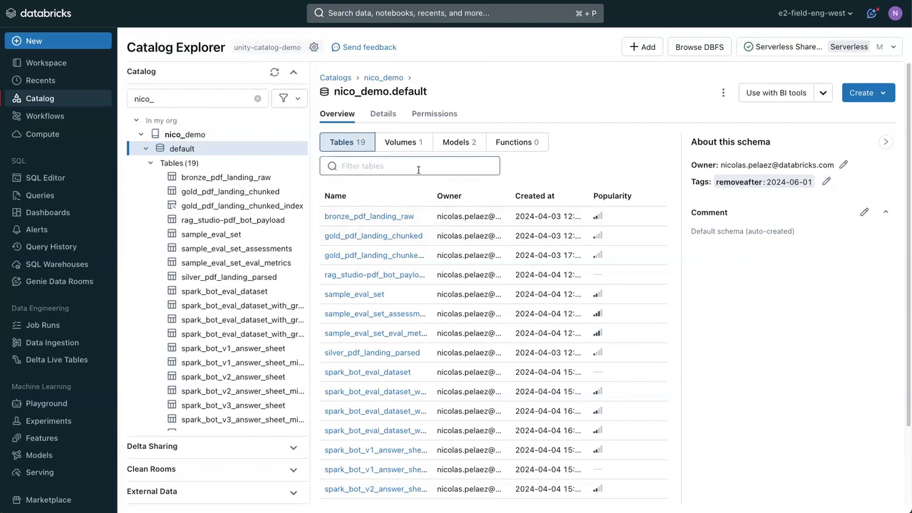
left_click(401, 142)
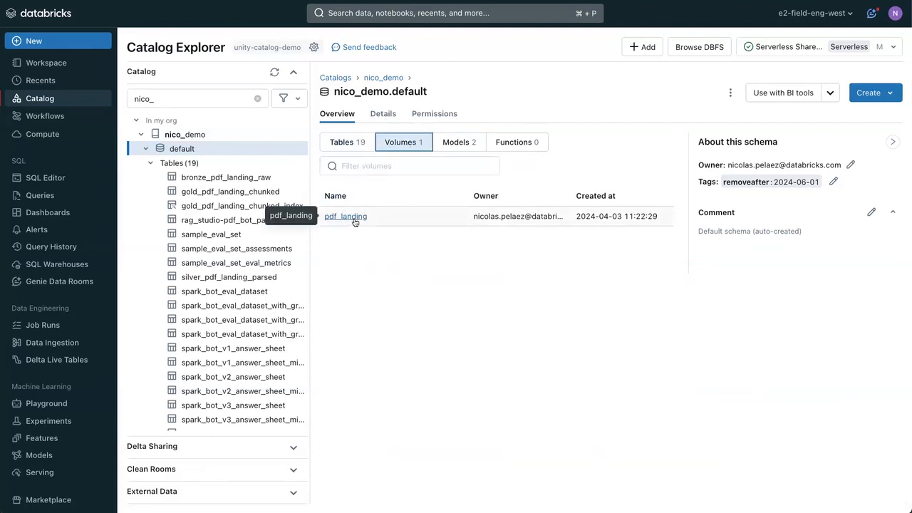
left_click(345, 217)
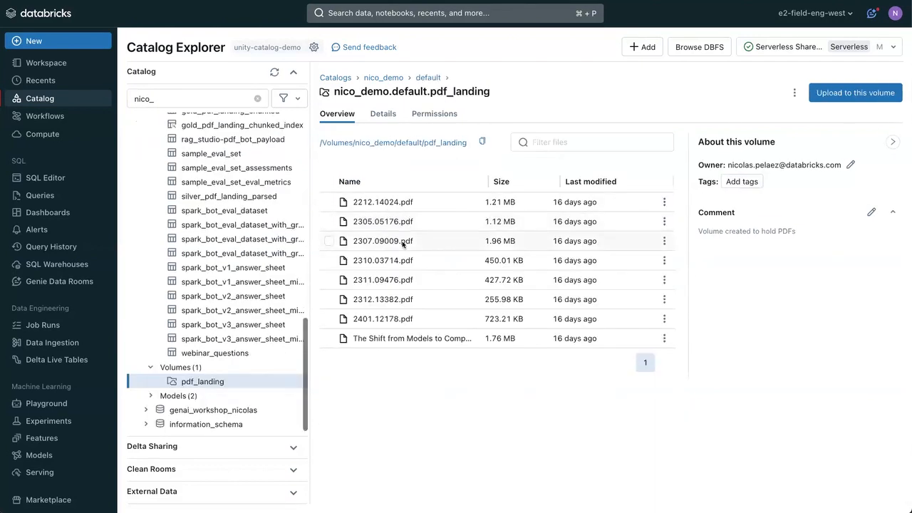
mouse_move(402, 352)
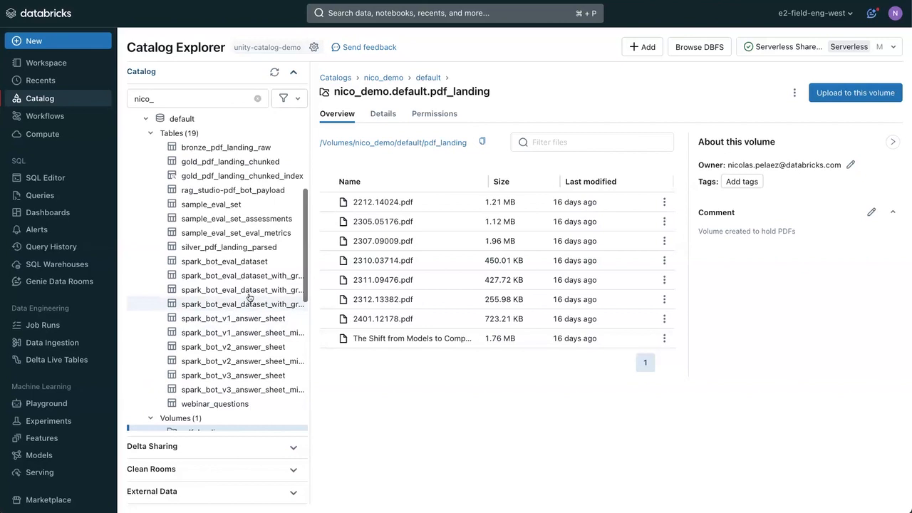
scroll("up", 3)
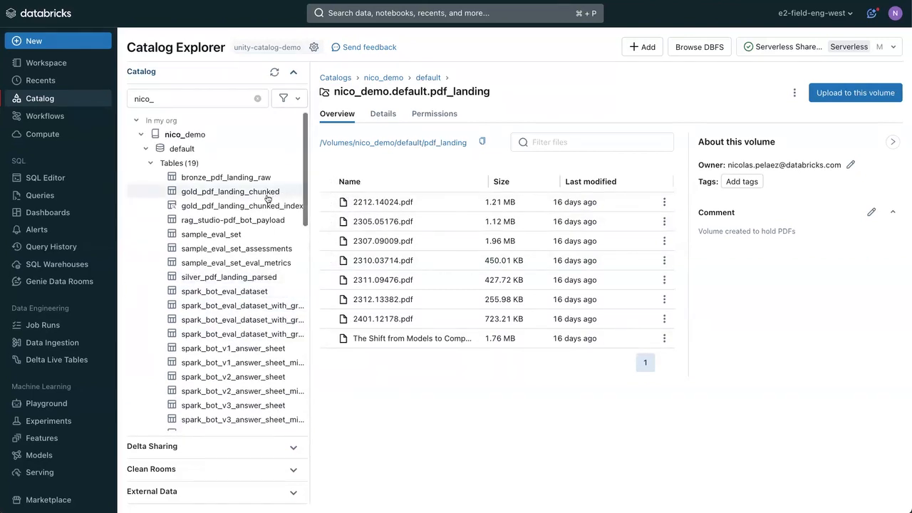
Preview sample rows of the gold_pdf_landing_chunked table.
left_click(231, 191)
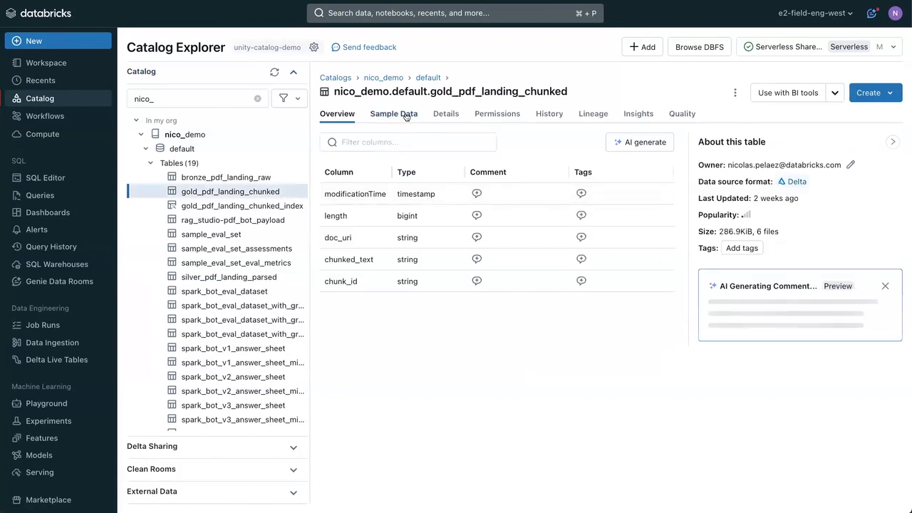
left_click(393, 114)
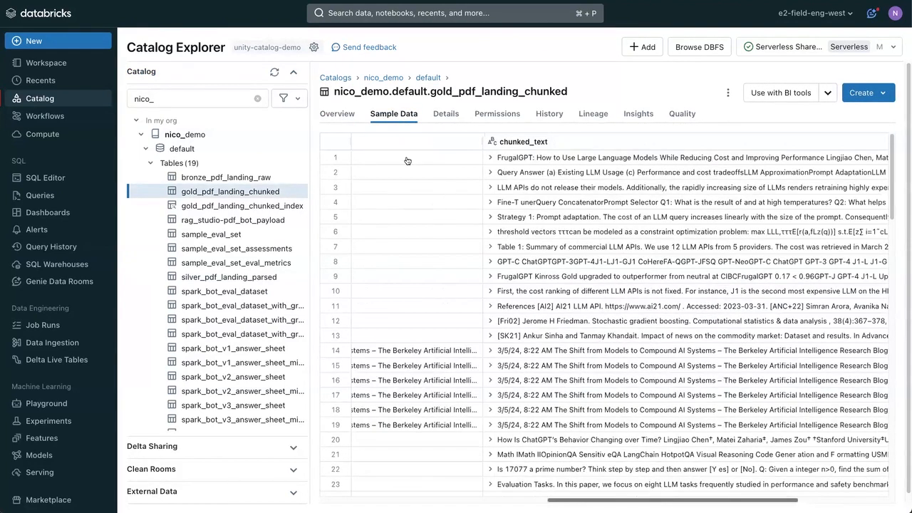
left_click(402, 157)
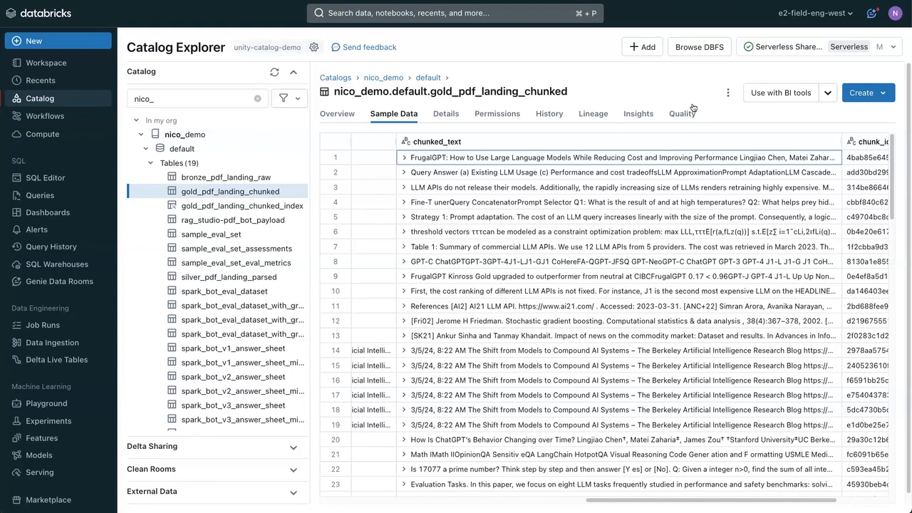
Start a vector search index named example_index with chunk_id as primary key on one-env-shared-endpoint-6.
left_click(727, 93)
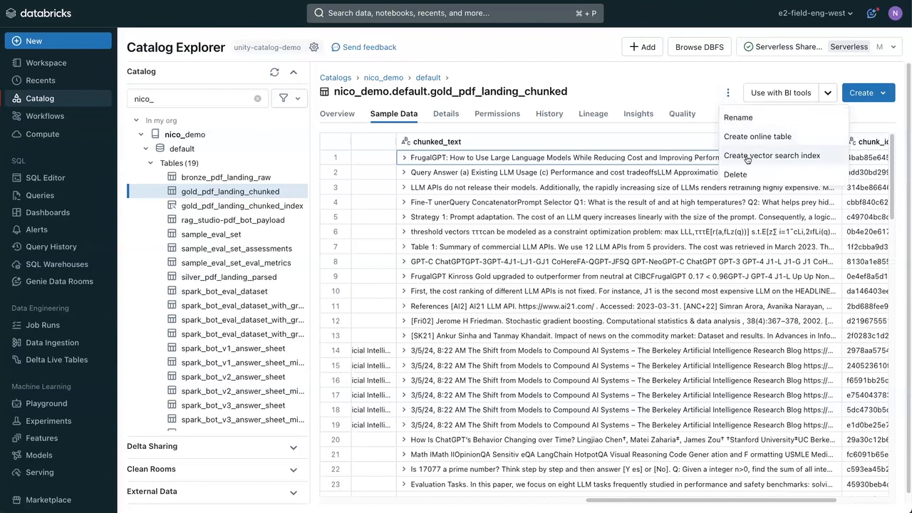
left_click(772, 156)
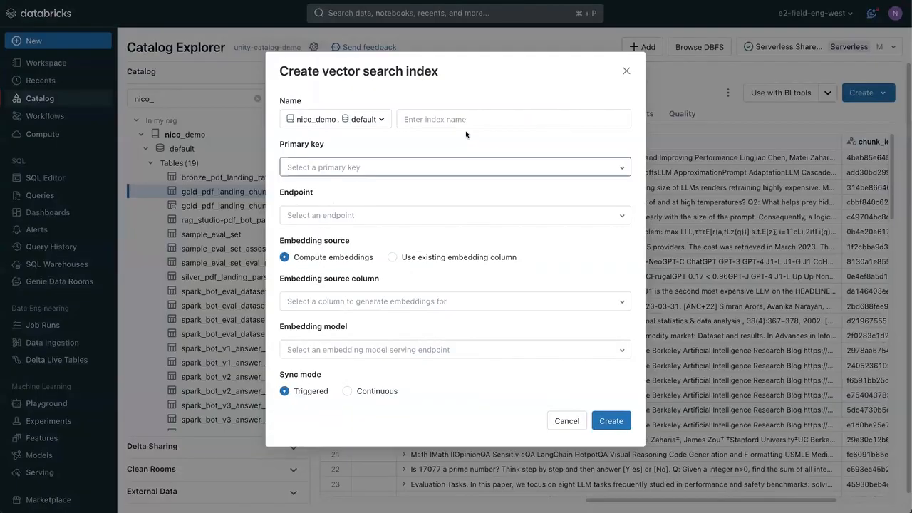
type("example_")
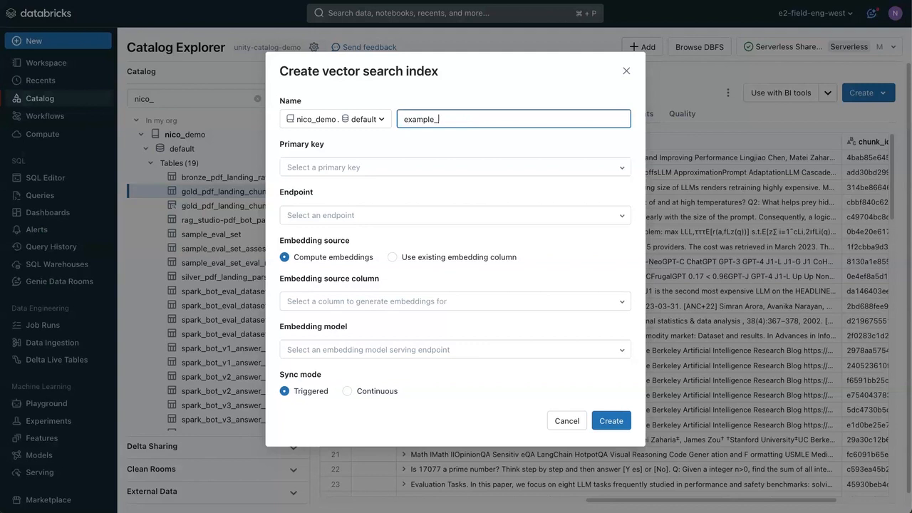
type("index")
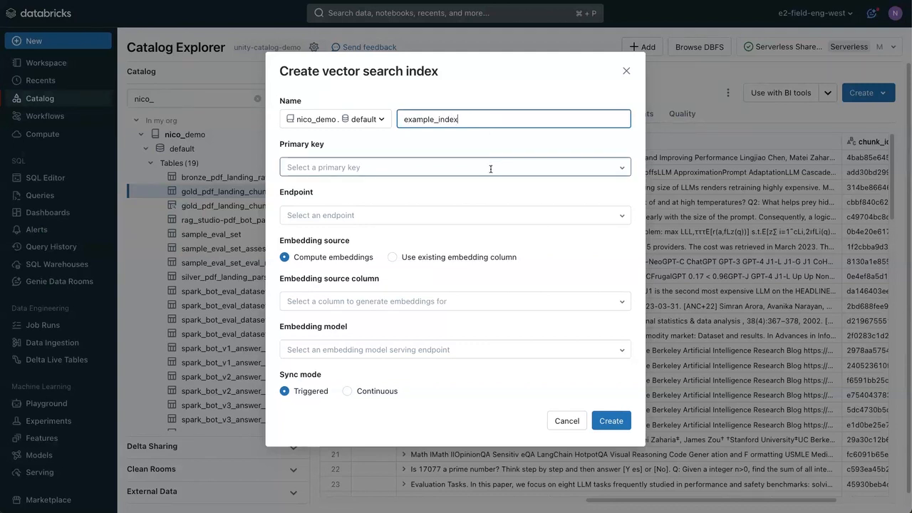
left_click(453, 167)
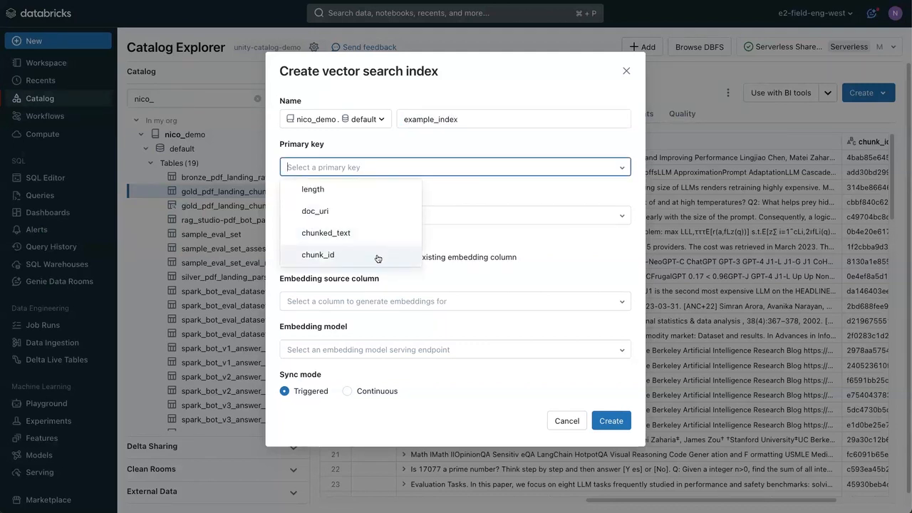
left_click(316, 254)
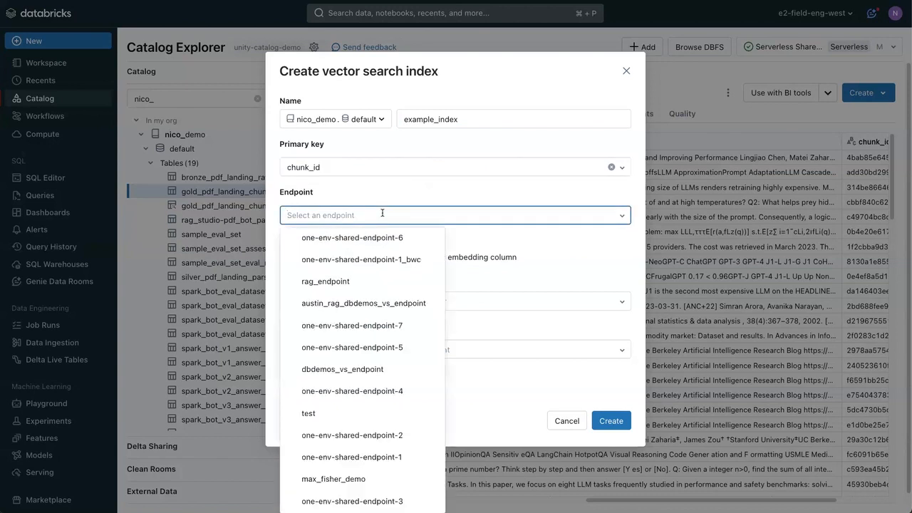
left_click(348, 237)
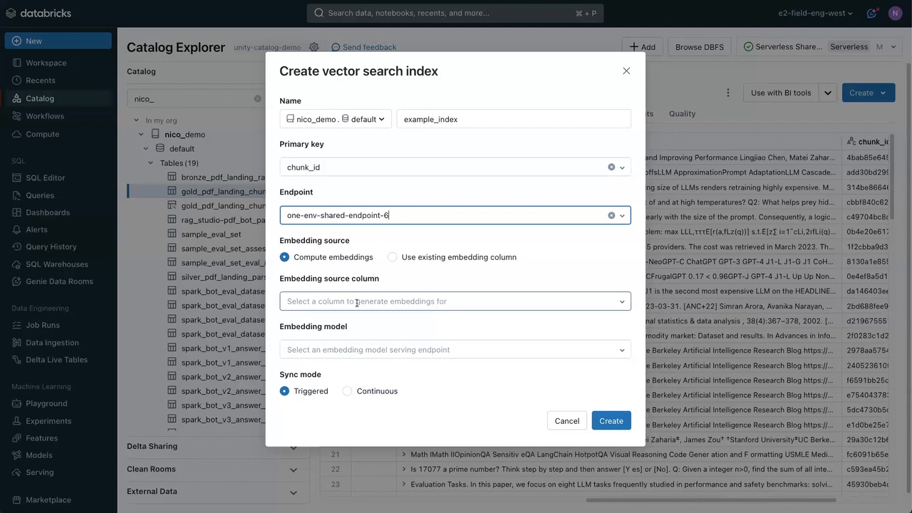
Embed chunked_text with databricks-bge-large-en and create the index.
left_click(454, 301)
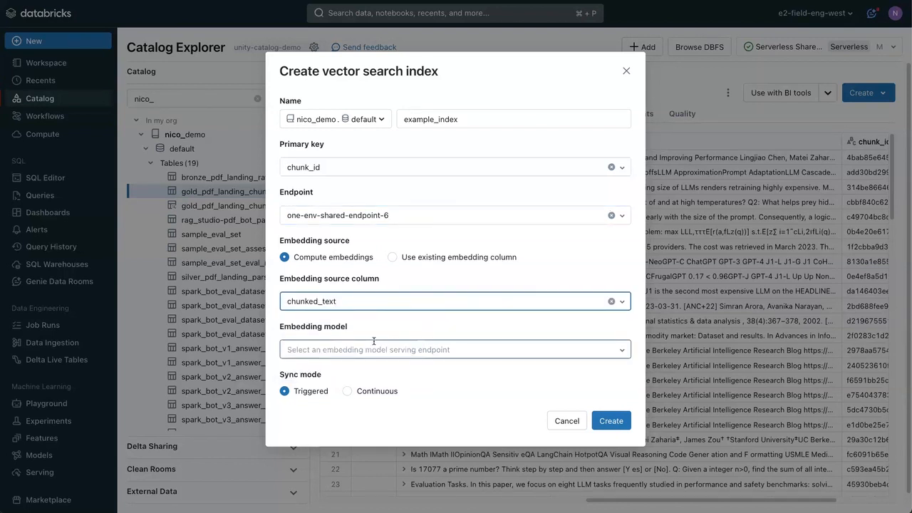
left_click(454, 349)
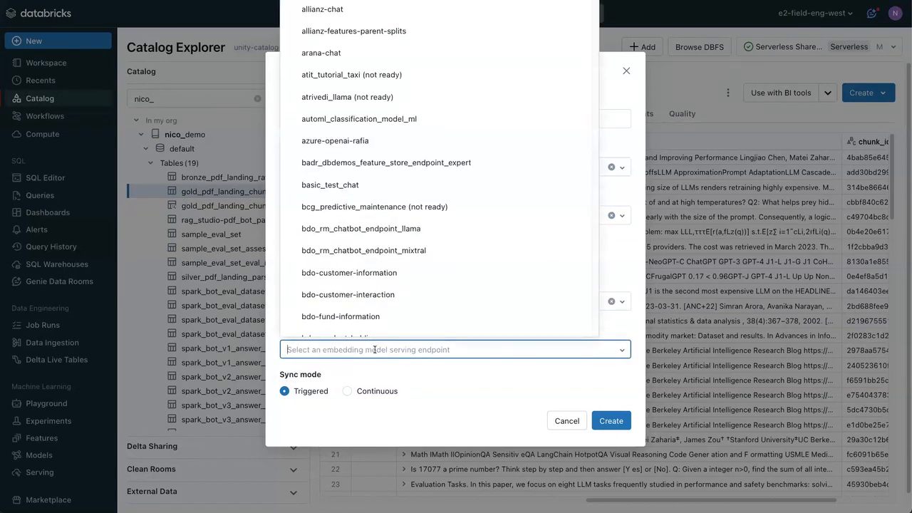
type("bge")
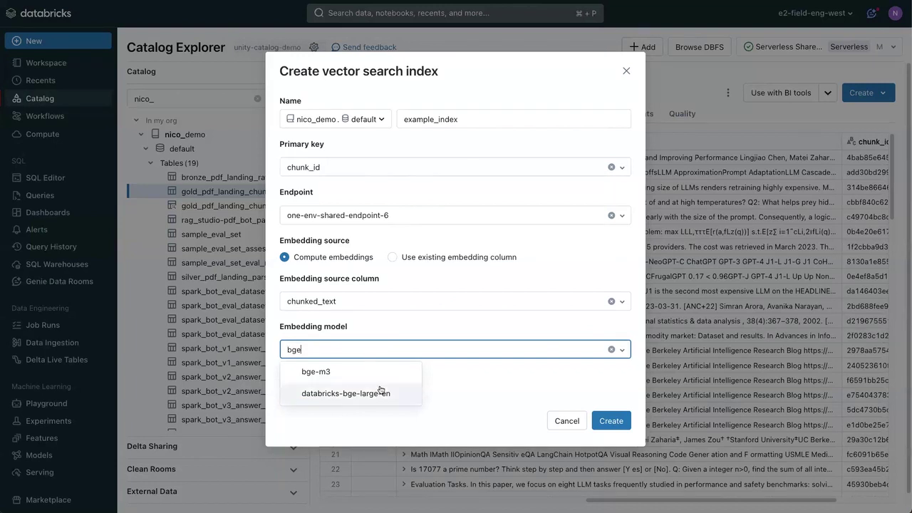
left_click(349, 393)
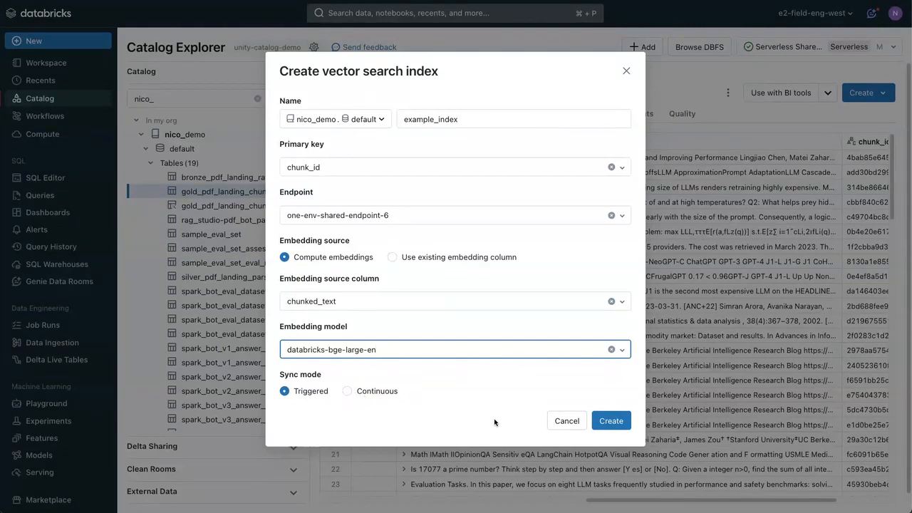
left_click(610, 420)
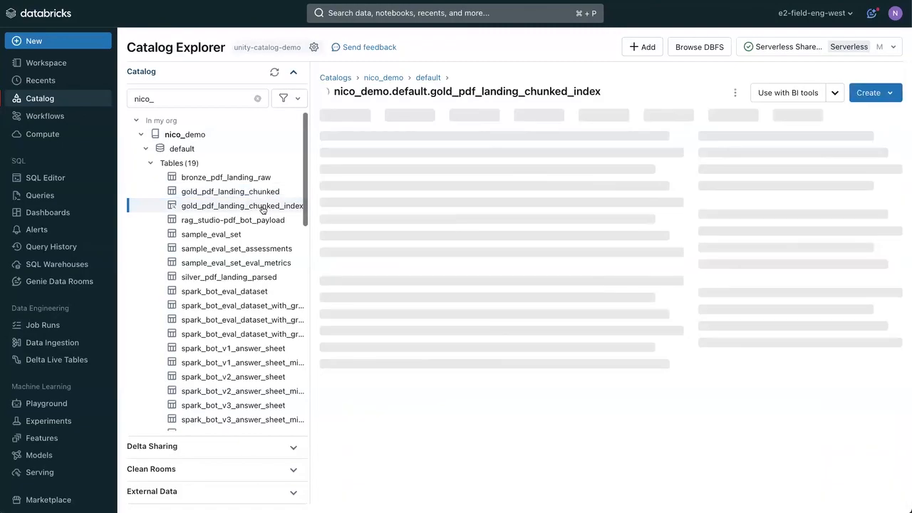
Return to the GenAI on Databricks - RAG with DBRX notebook.
left_click(242, 205)
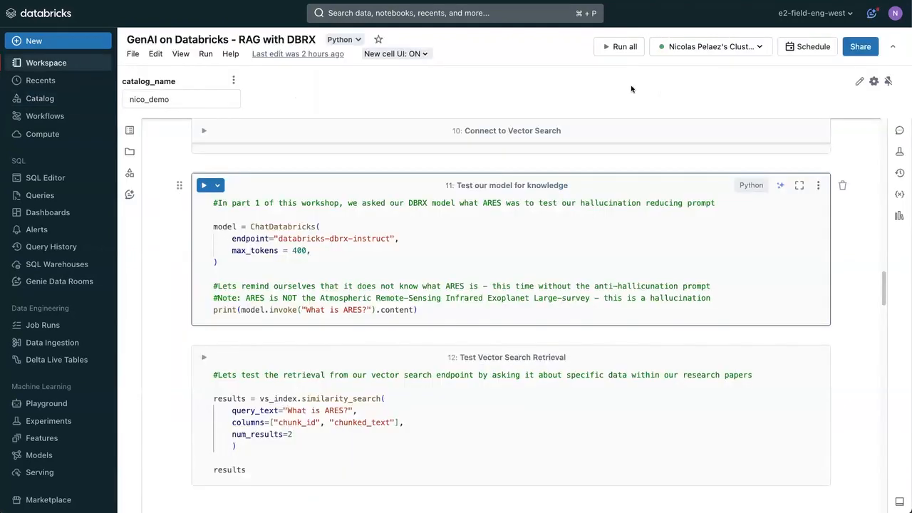
Run cell 11, which asks DBRX what ARES is.
scroll("down", 3)
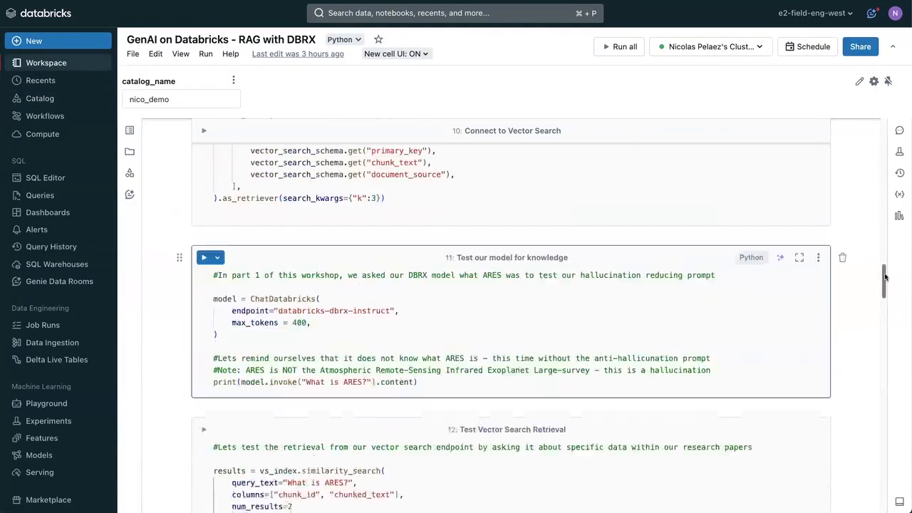
scroll("up", 3)
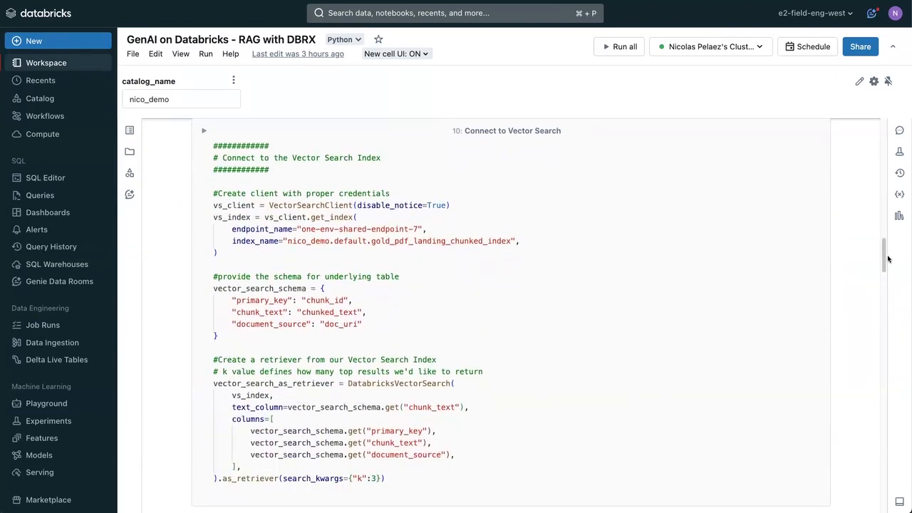
scroll("down", 3)
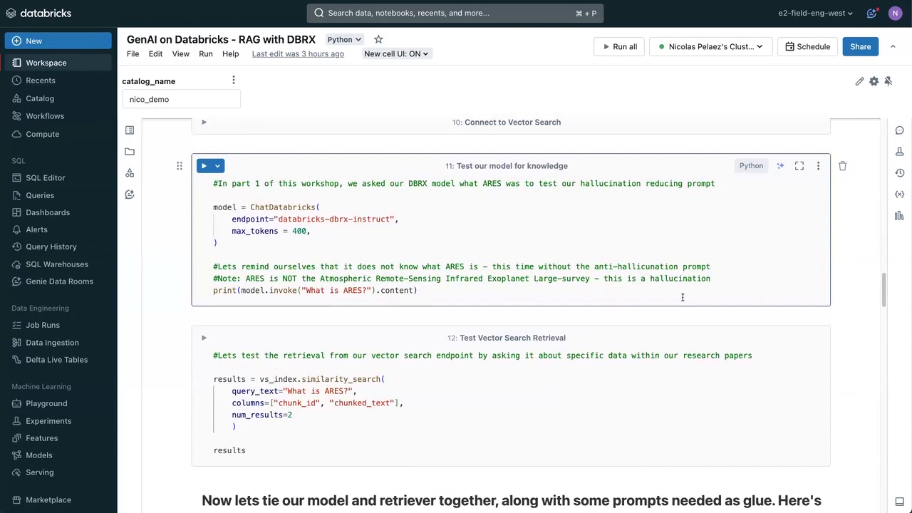
mouse_move(320, 240)
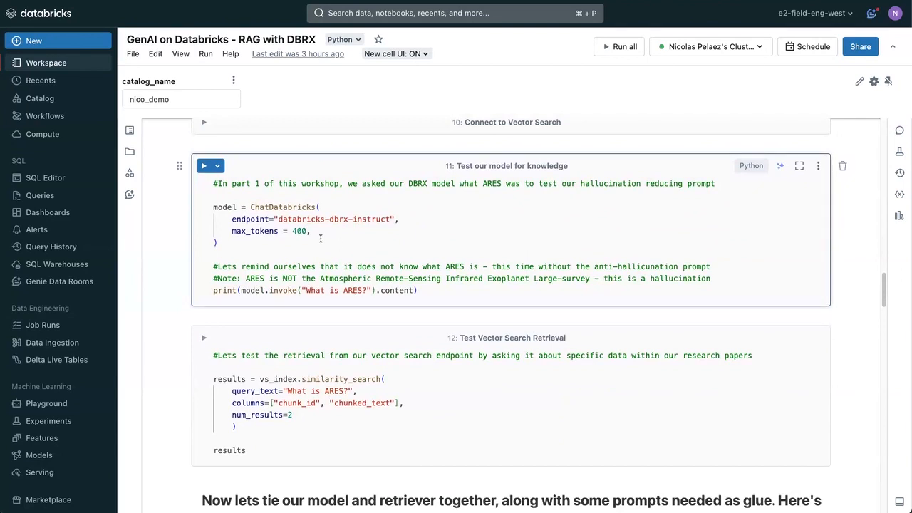
double_click(334, 219)
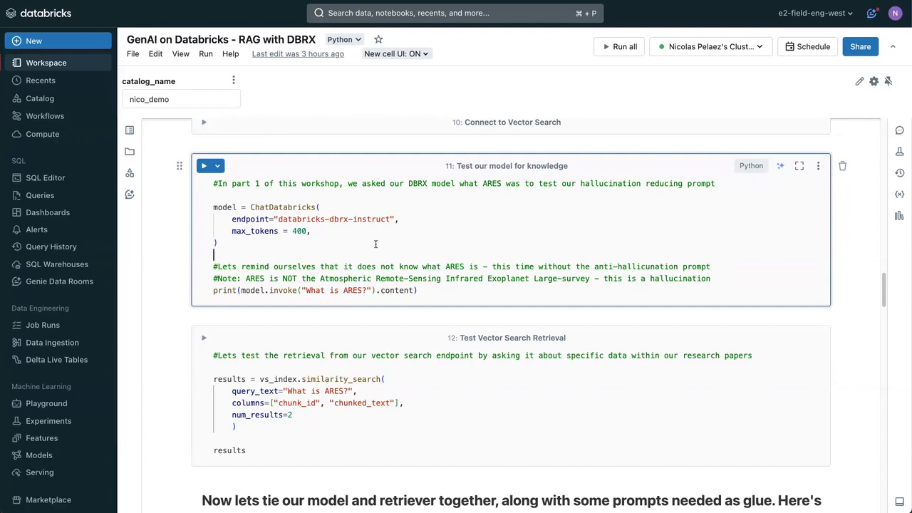
left_click(204, 165)
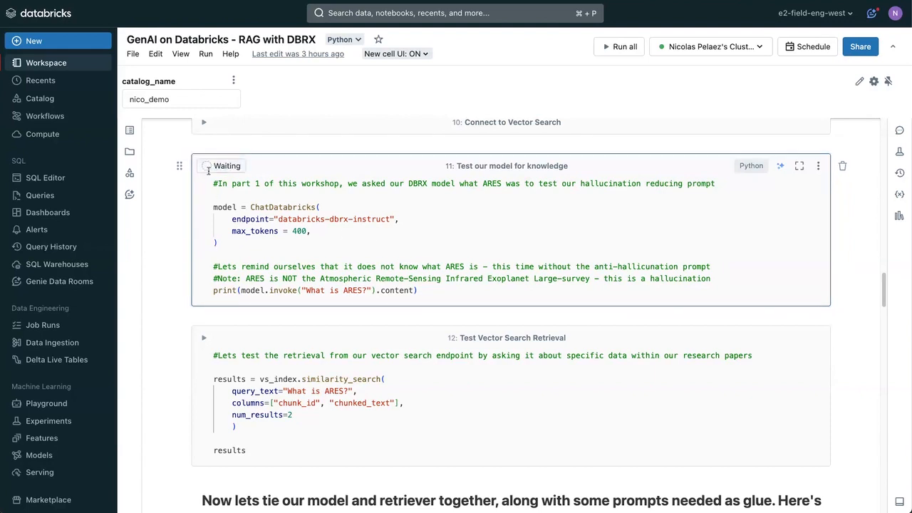
Wait for the cell to finish and read DBRX's hallucinated ARES answer.
left_click(204, 166)
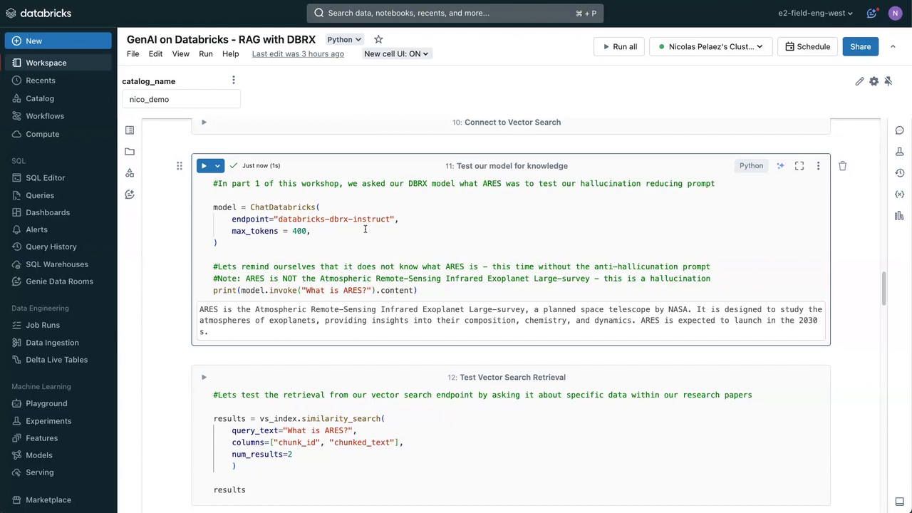
scroll("down", 3)
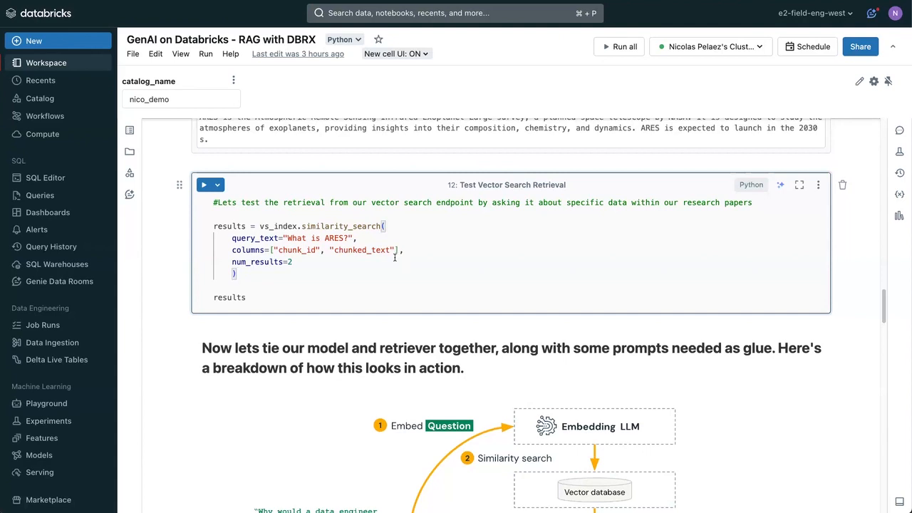
Run the vector search retrieval for "What is ARES?" and review the two returned ARES chunks.
double_click(278, 225)
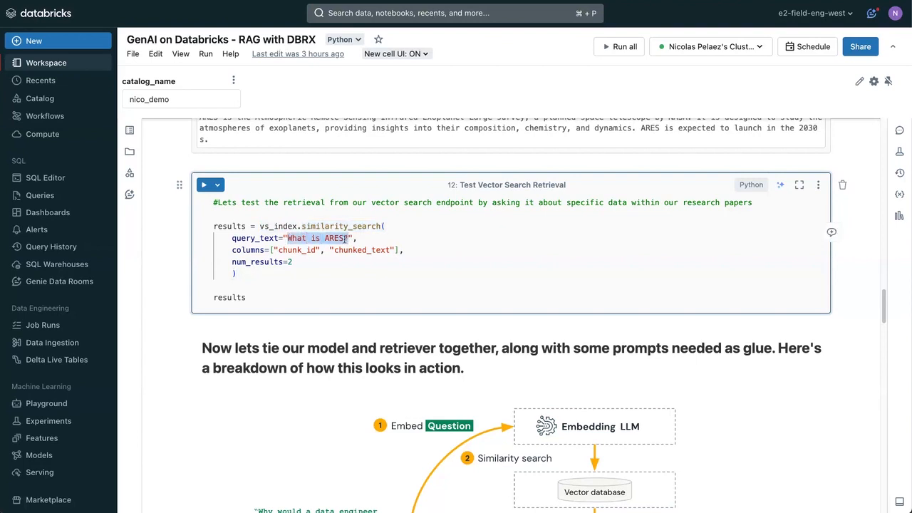
left_click(203, 186)
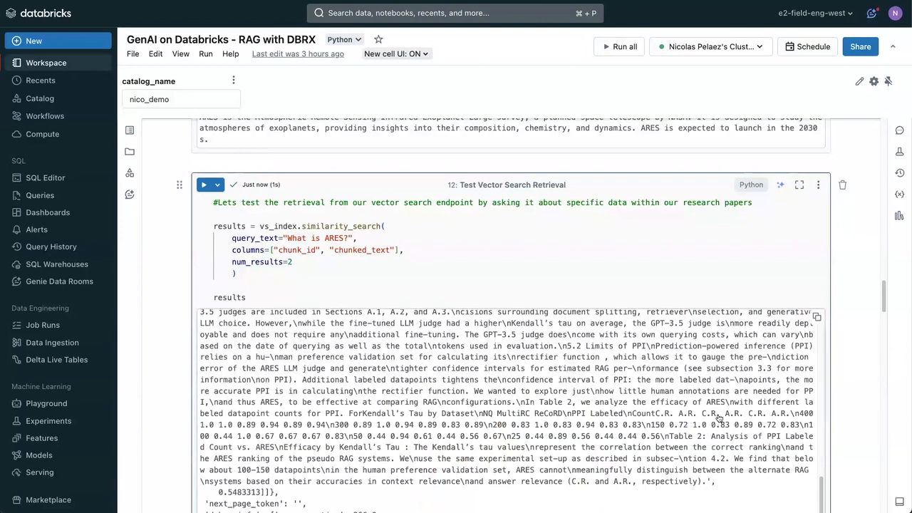
scroll("down", 3)
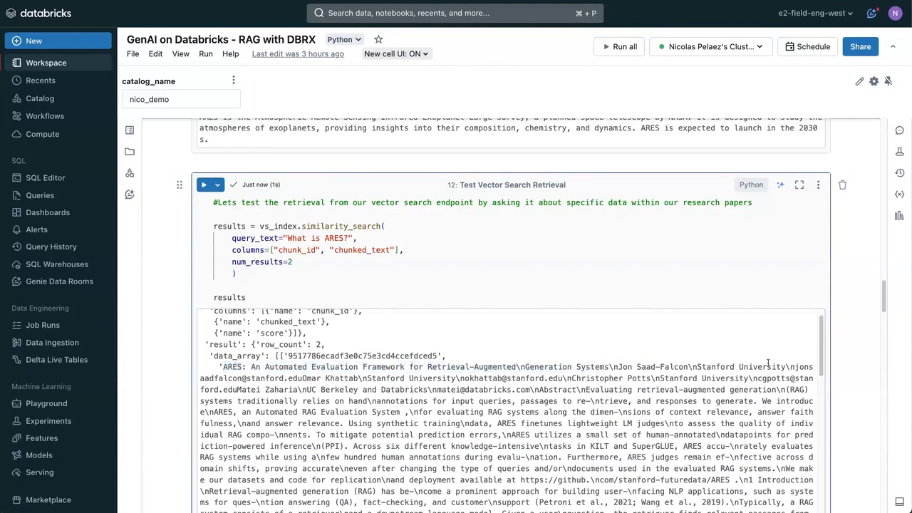
scroll("down", 3)
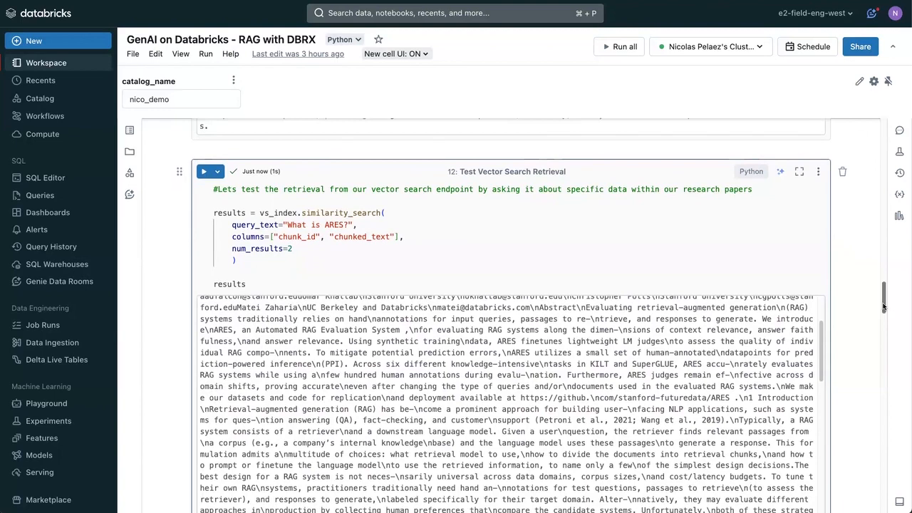
Move down past the results to the RAG diagram and chain creation cell.
scroll("down", 3)
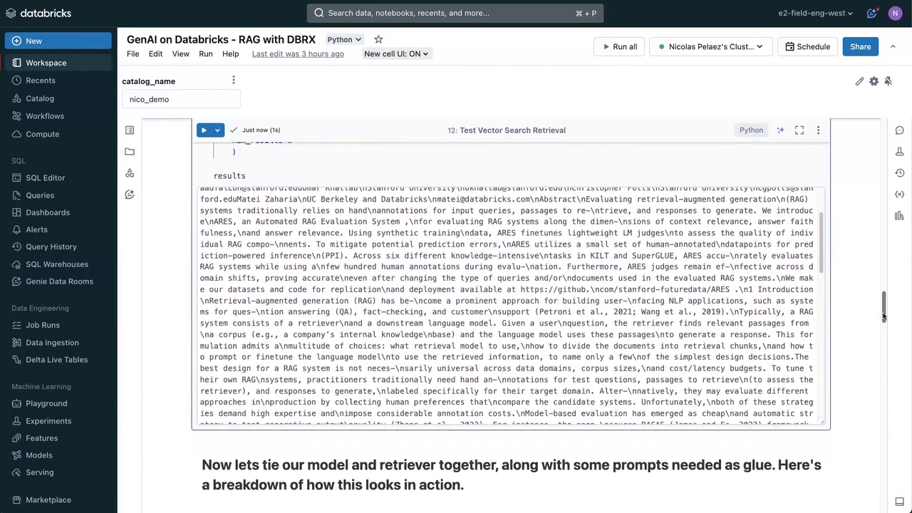
scroll("down", 3)
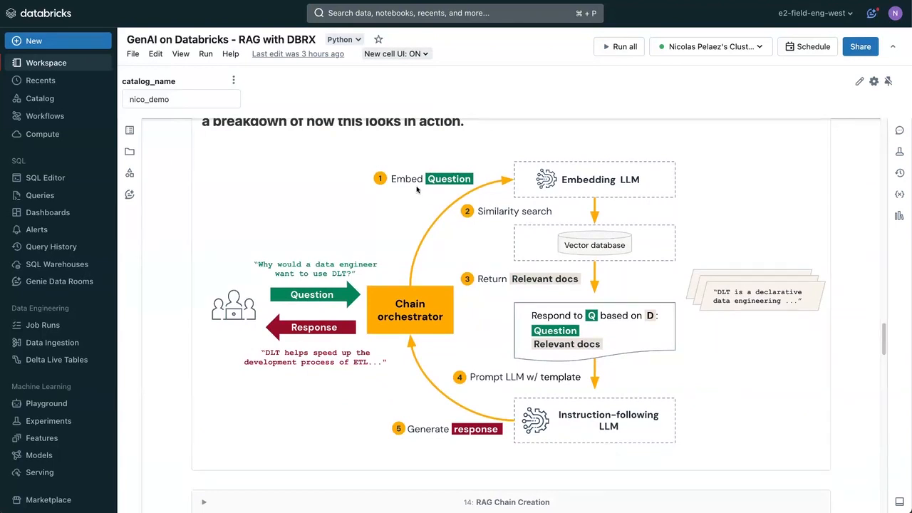
mouse_move(568, 188)
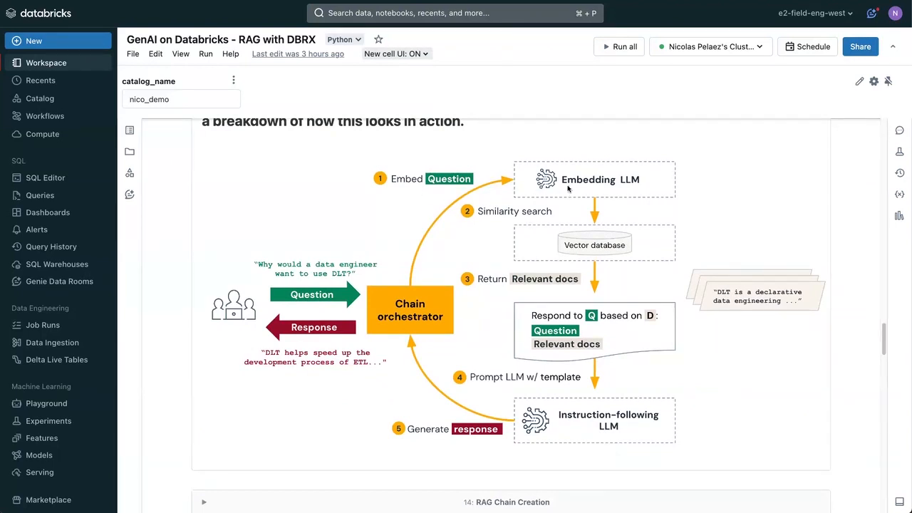
mouse_move(539, 213)
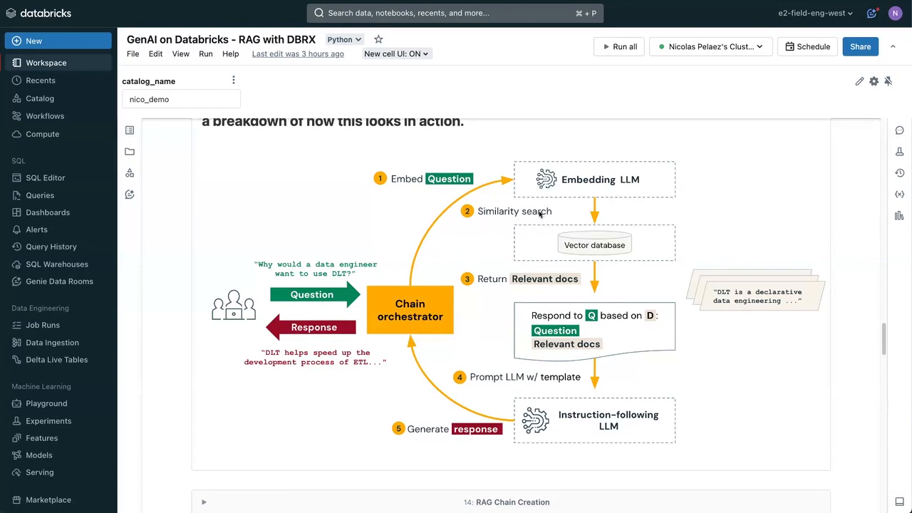
mouse_move(560, 283)
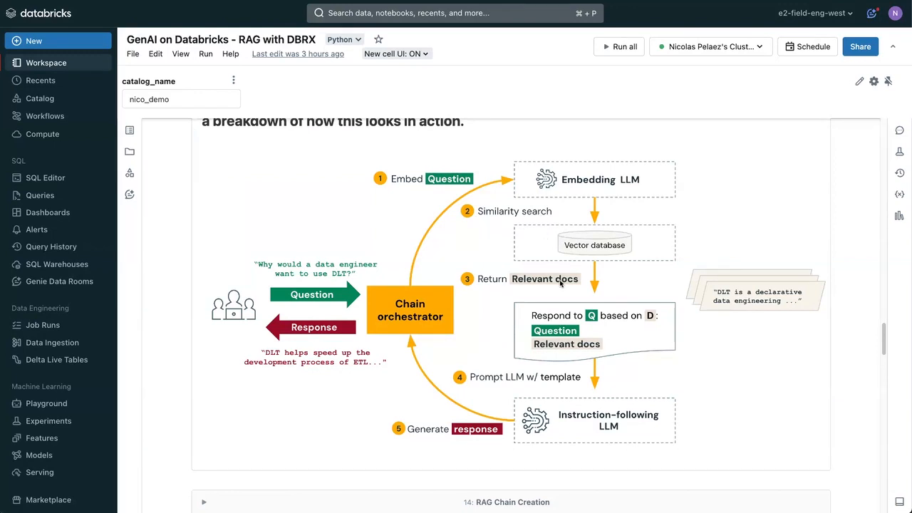
mouse_move(562, 379)
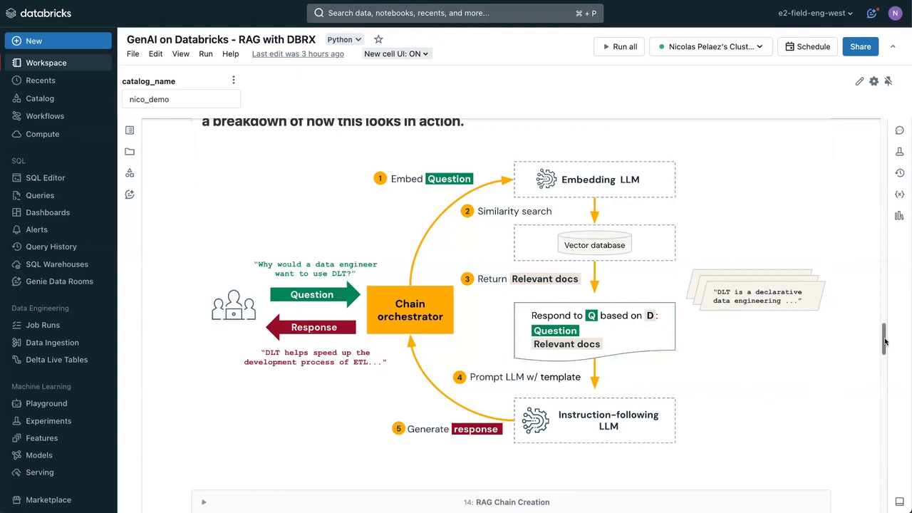
scroll("down", 3)
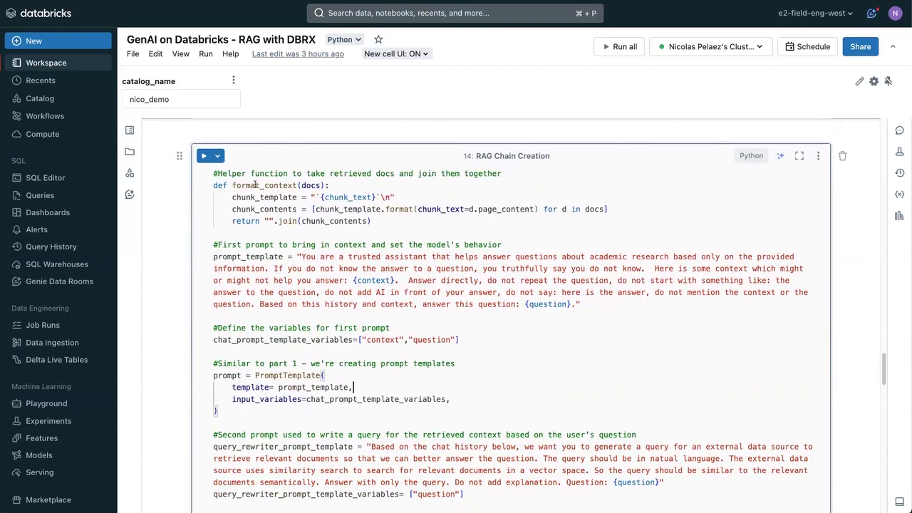
Run the RAG Chain Creation cell and point out the {context} placeholder in the prompt template.
left_click(204, 155)
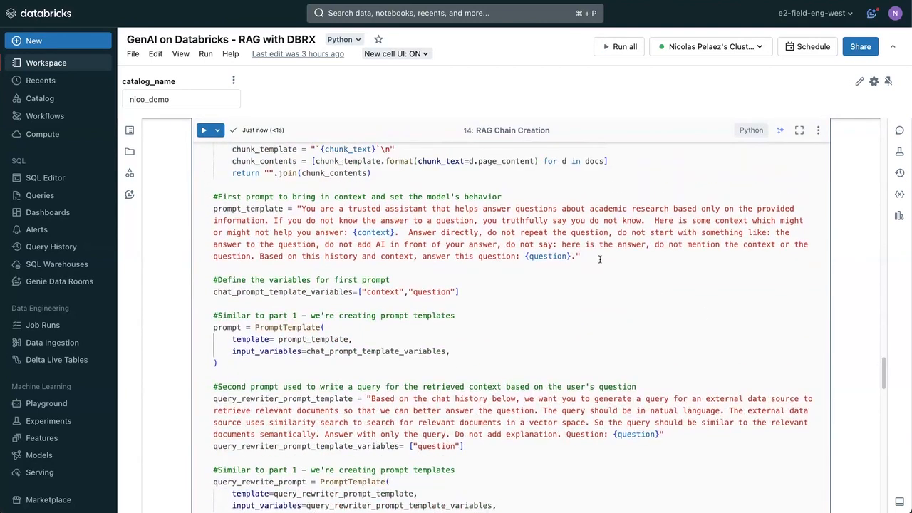
double_click(370, 232)
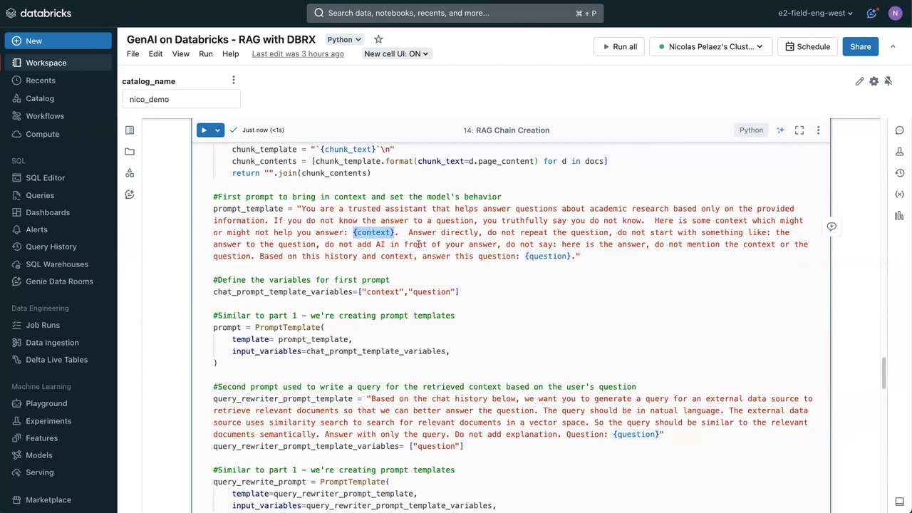
scroll("down", 3)
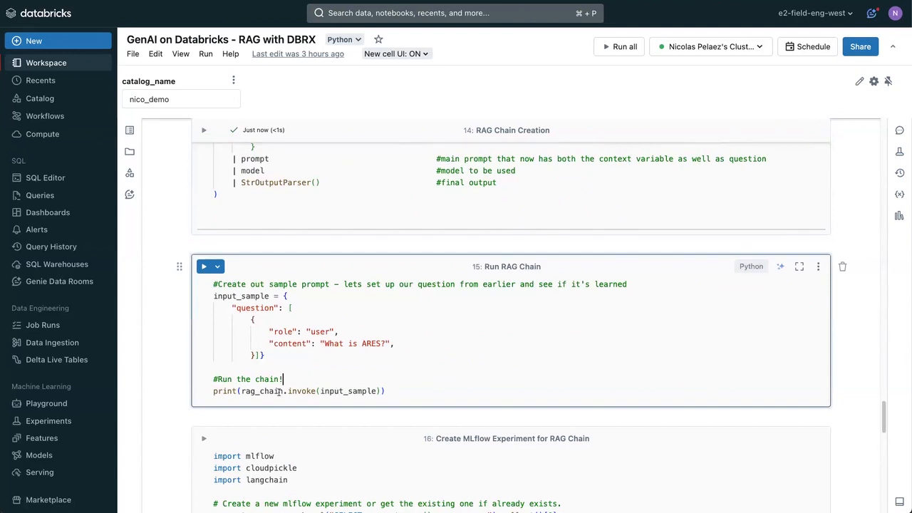
Run the rag_chain cell so it answers "What is ARES?" as the Automated RAG Evaluation System.
double_click(261, 390)
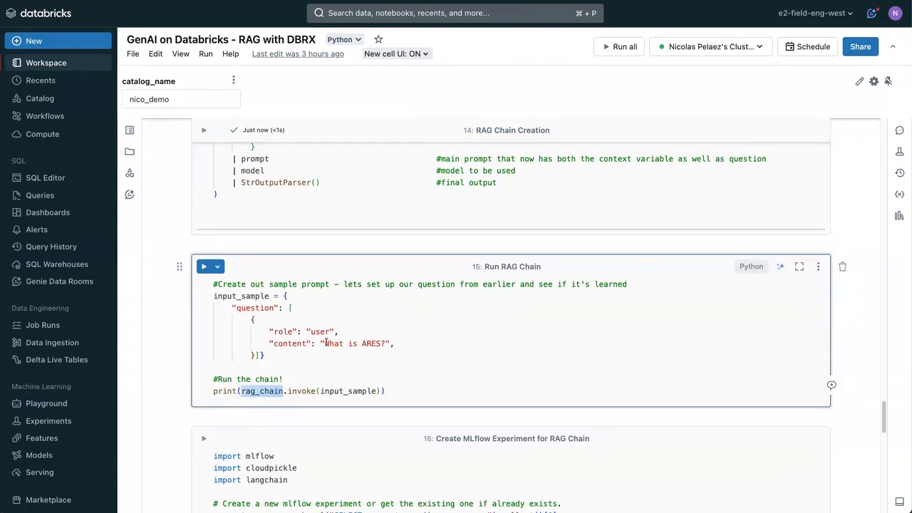
left_click(202, 266)
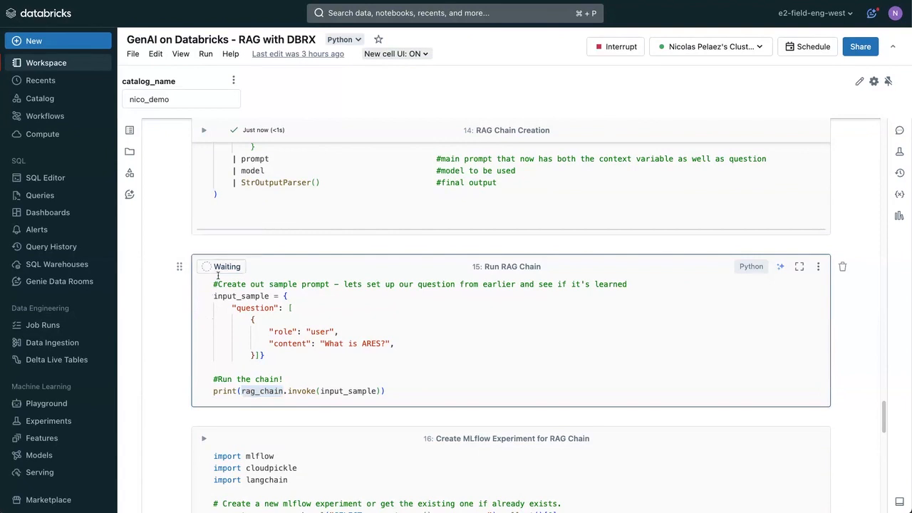
left_click(203, 266)
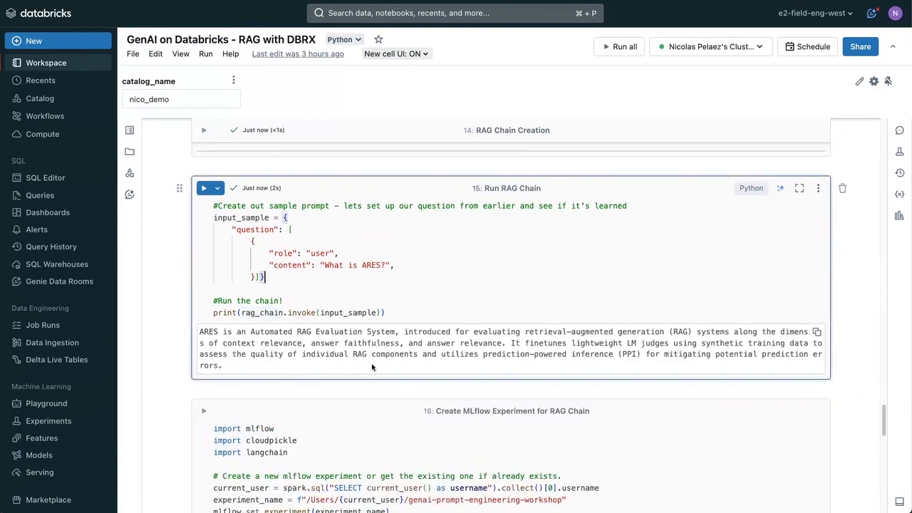
mouse_move(321, 369)
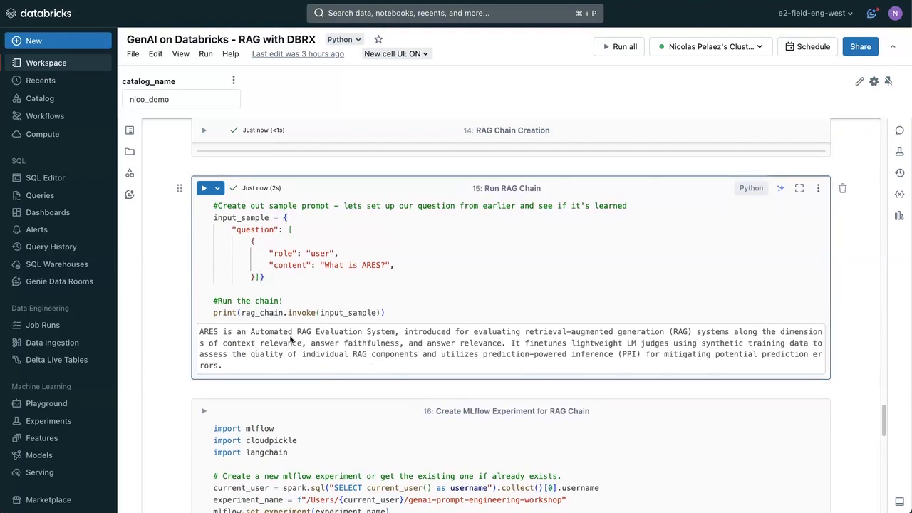
mouse_move(433, 373)
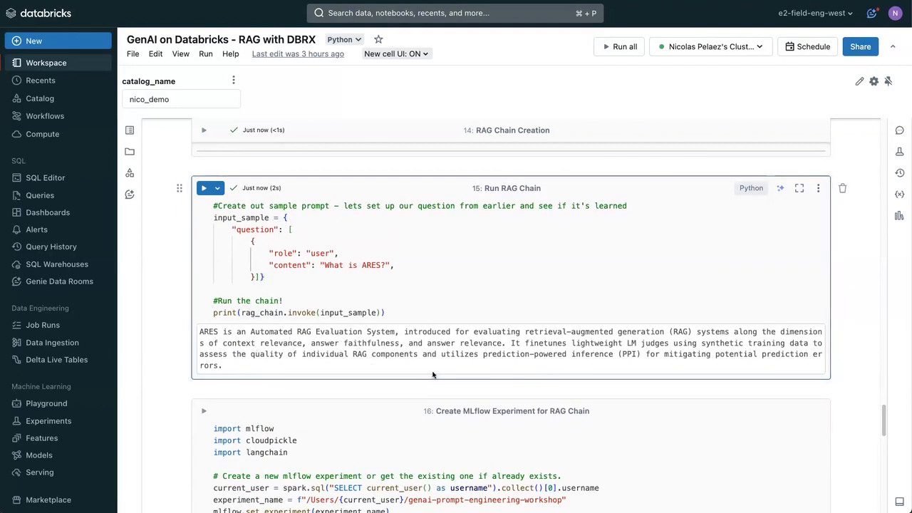
mouse_move(461, 365)
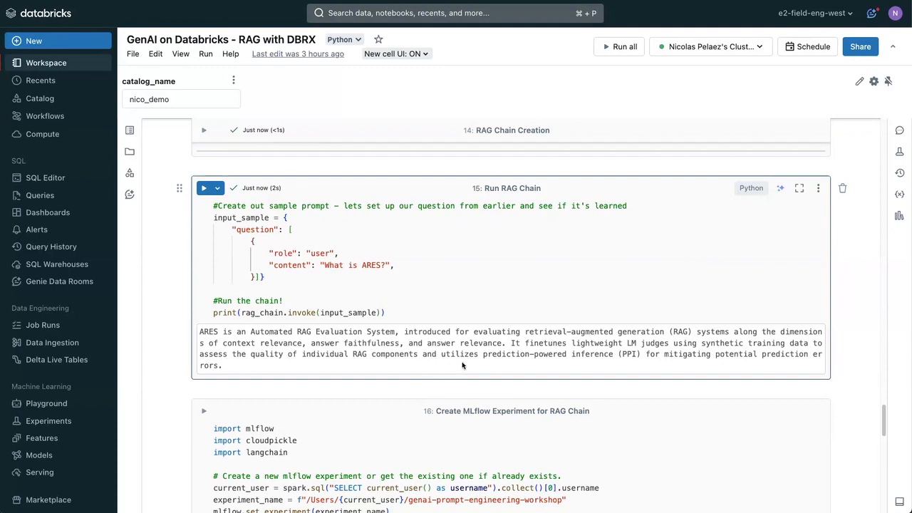
mouse_move(487, 365)
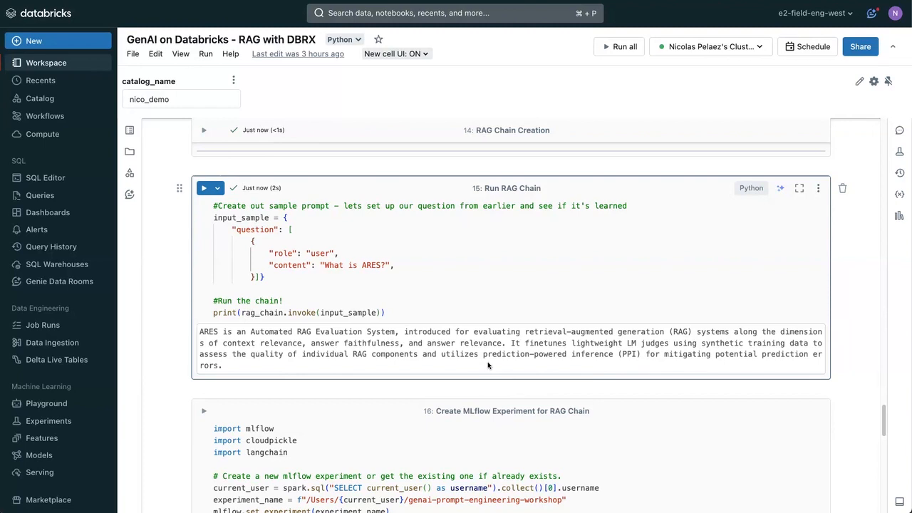
mouse_move(502, 363)
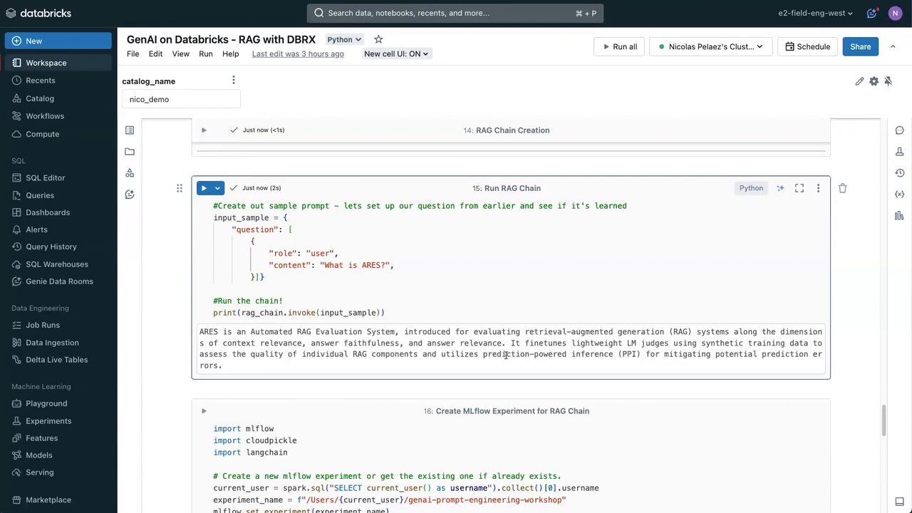
mouse_move(512, 356)
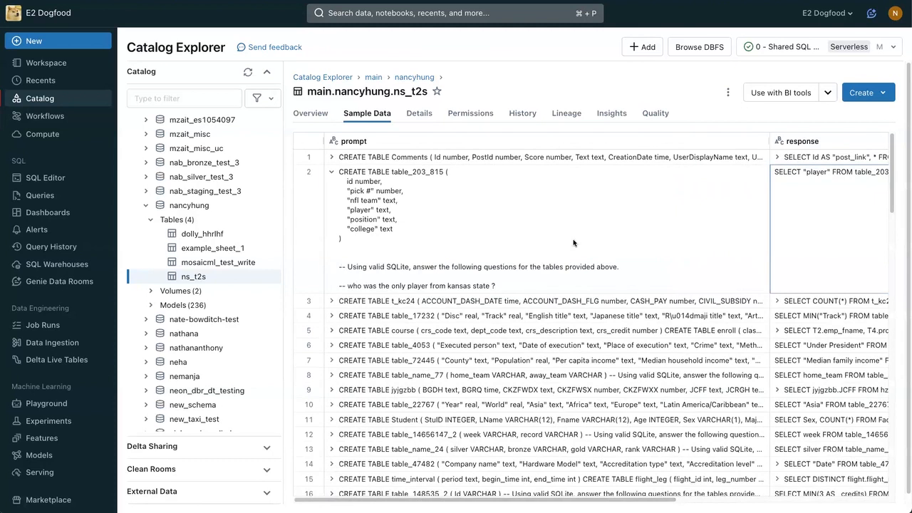
Browse the ns_t2s sample data and view the ift-mistral-7b run's falling training loss metrics.
scroll("right", 3)
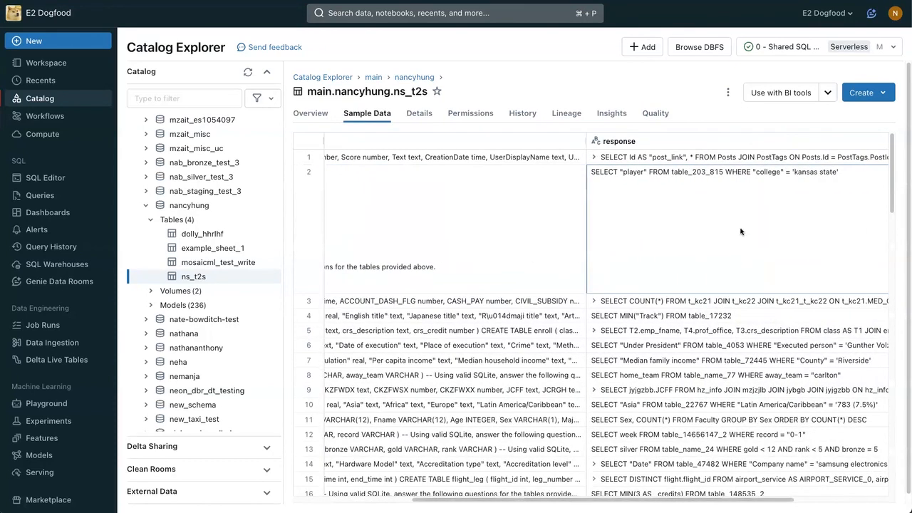
left_click(331, 171)
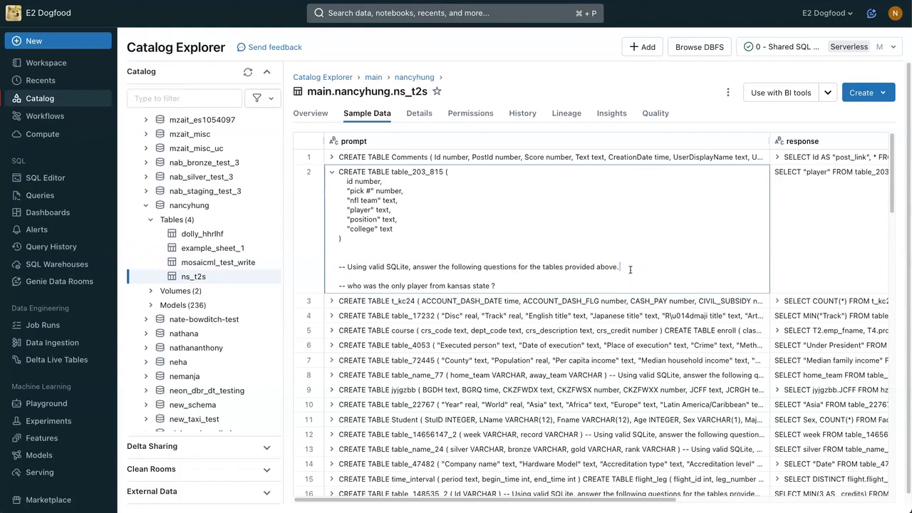
scroll("right", 3)
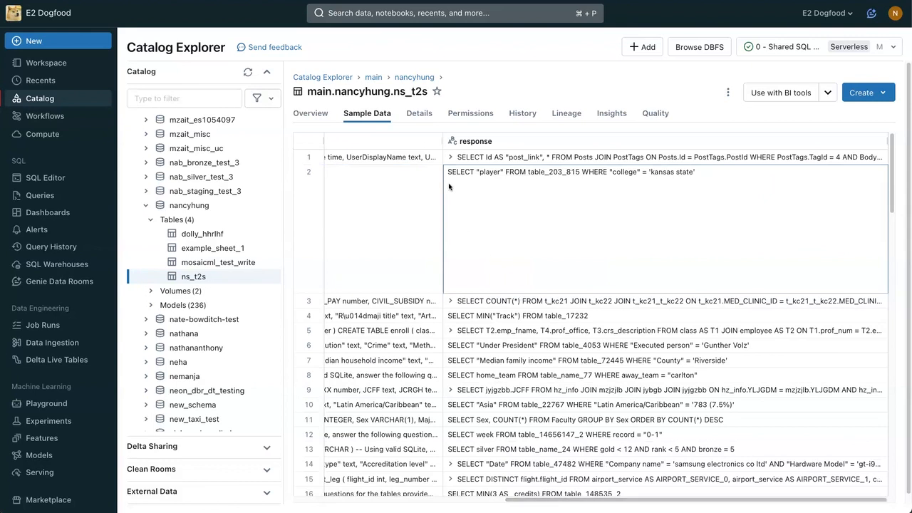
mouse_move(468, 177)
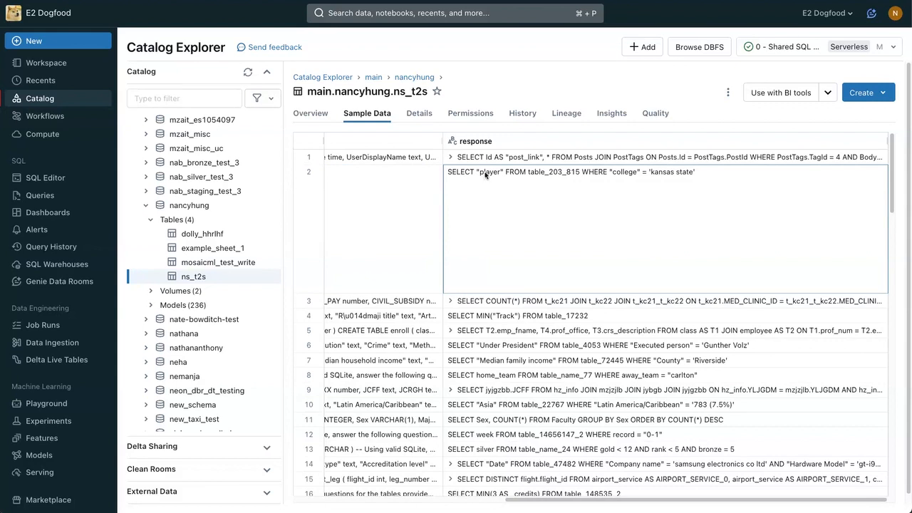
mouse_move(513, 197)
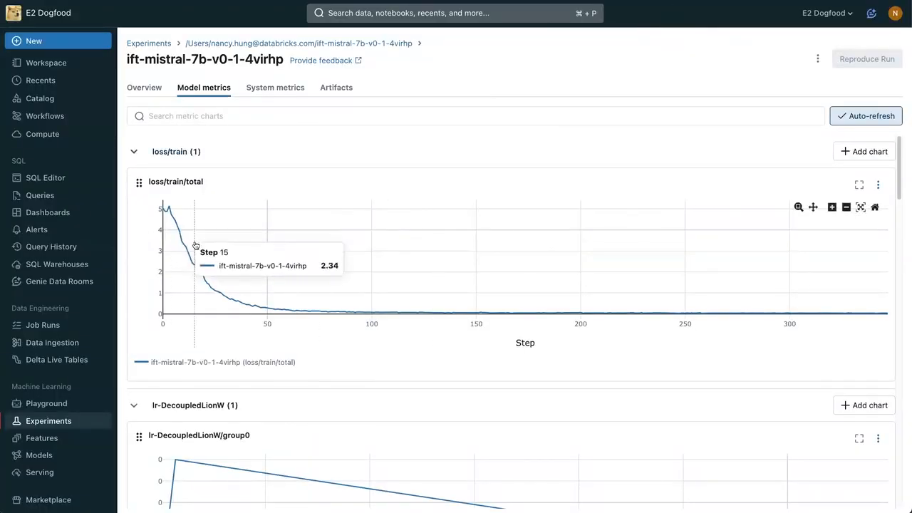
mouse_move(402, 276)
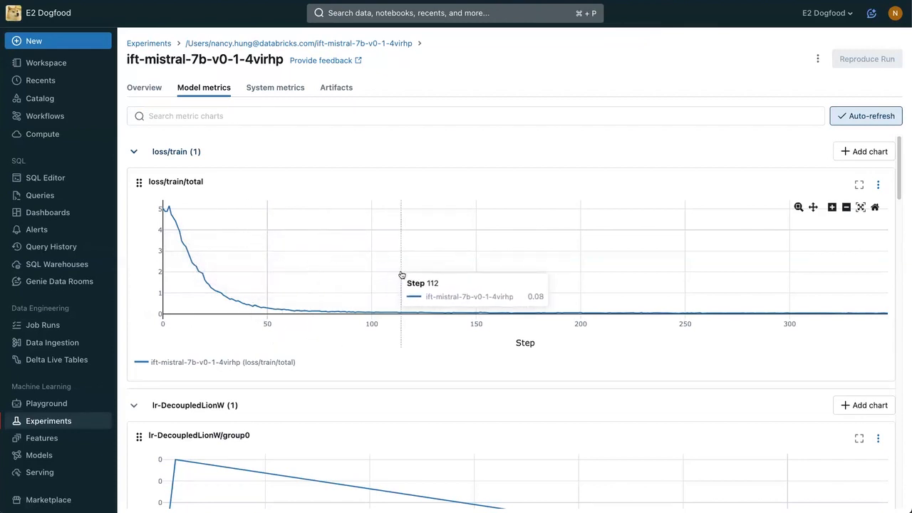
Compare the two endpoints' cosmic_events answers in Playground, highlighting the first model's Supernova answer.
left_click(45, 403)
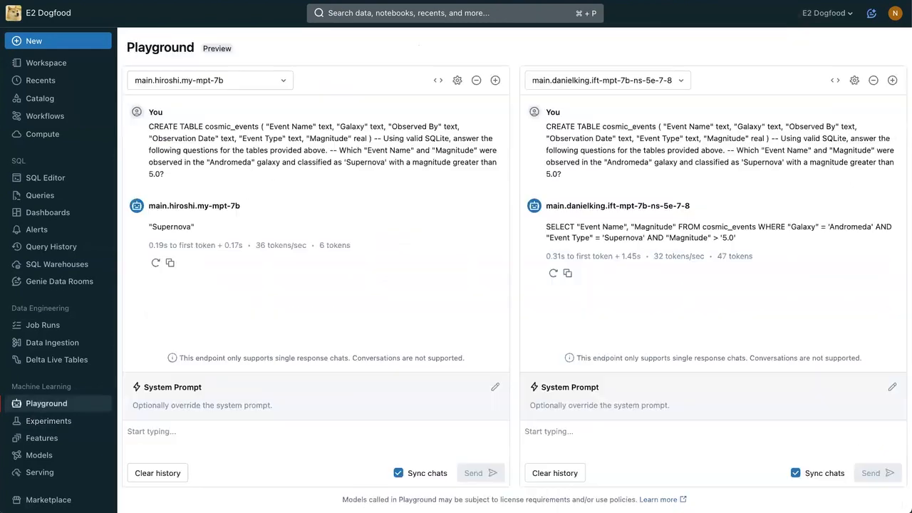
mouse_move(402, 208)
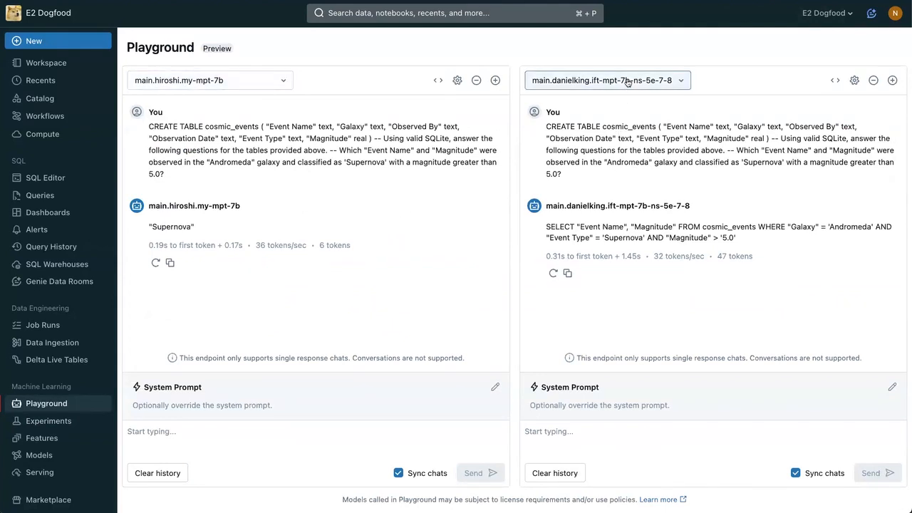
double_click(171, 226)
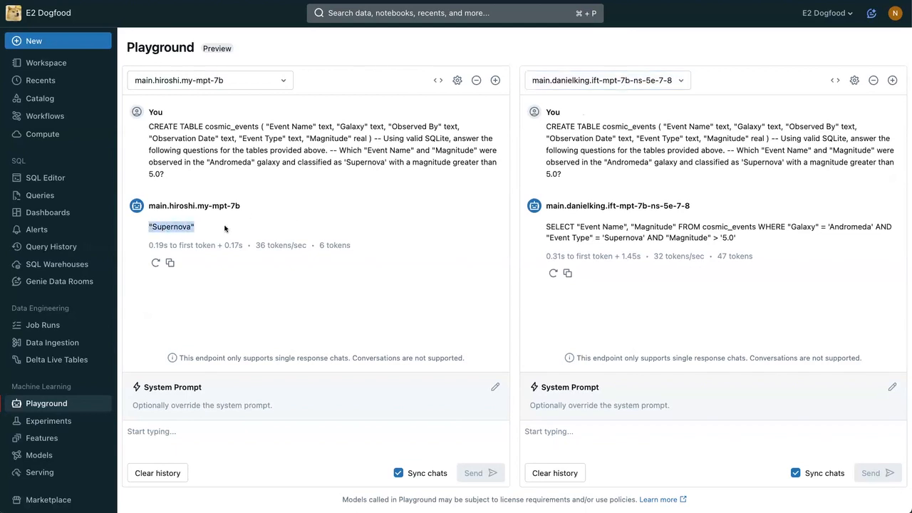
double_click(713, 227)
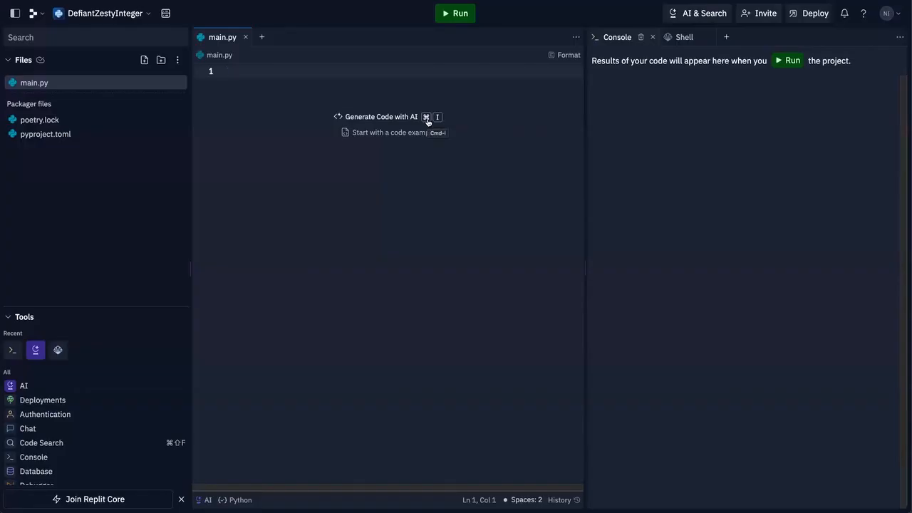
Prompt Replit AI to "Write a python function to test if a given" number is prime and generate is_prime.
left_click(376, 117)
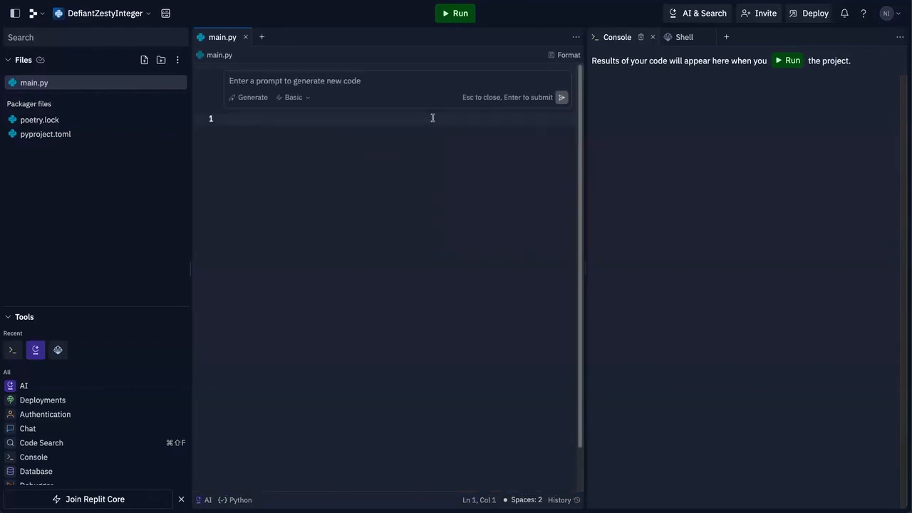
type("Write a py")
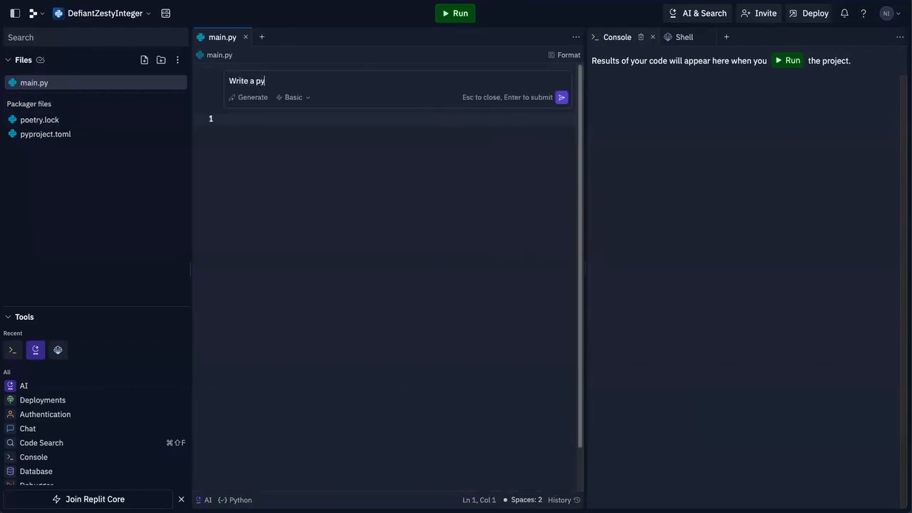
type("thon function t")
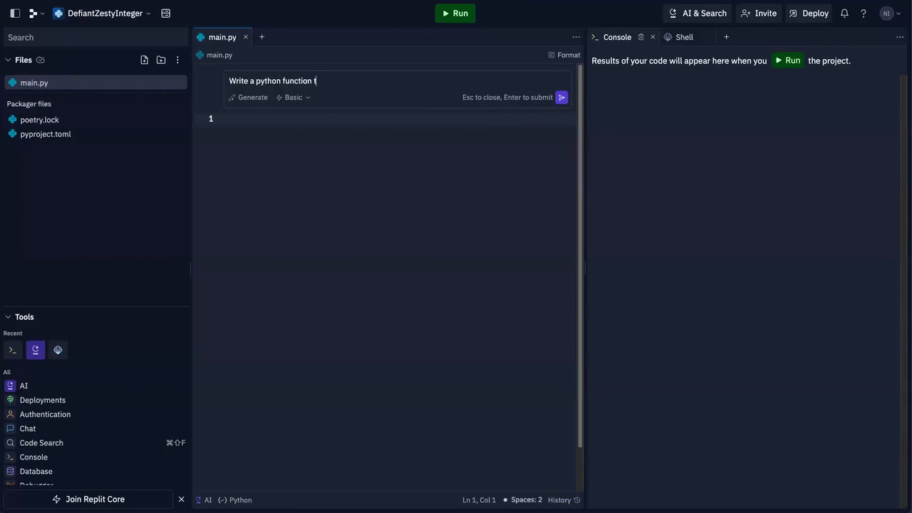
type("o test if a given number is prime")
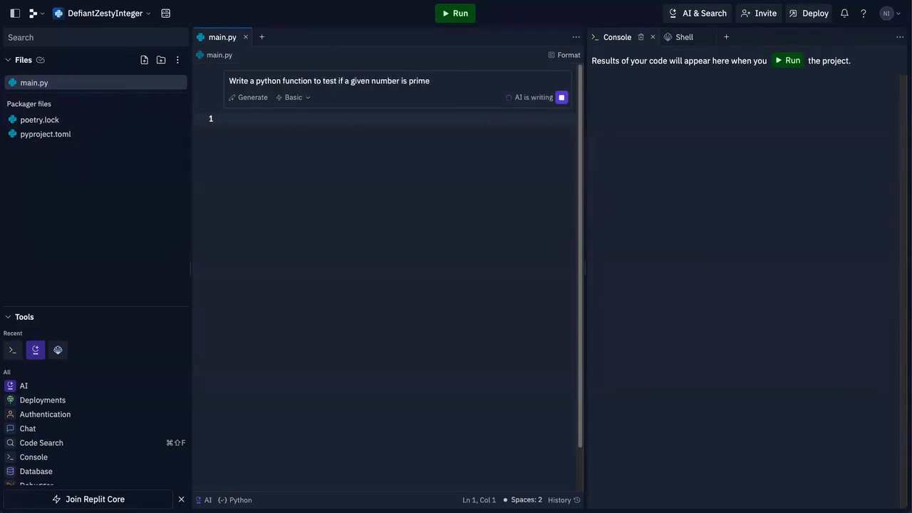
left_click(240, 97)
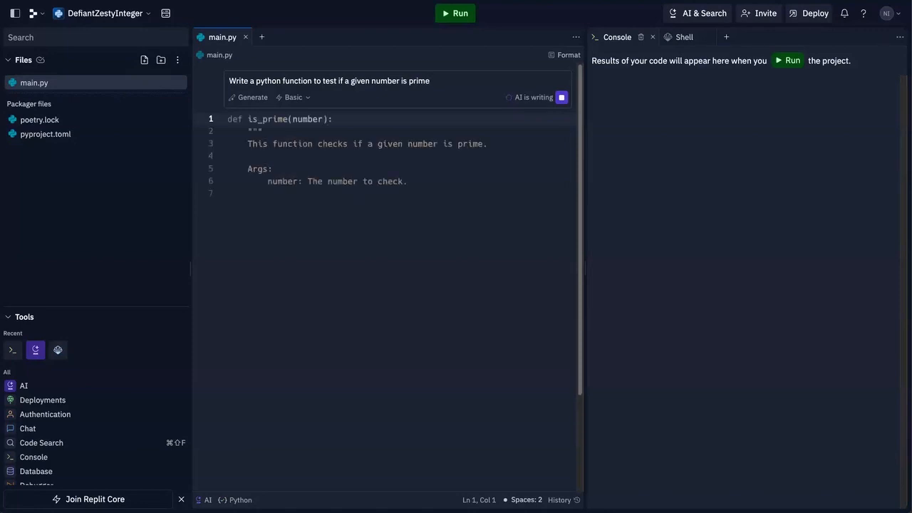